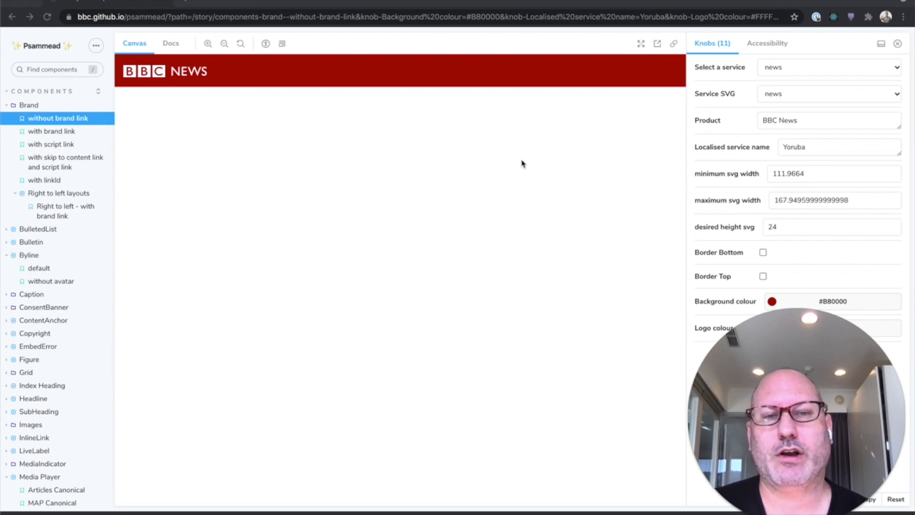
{"action": "mouse_move", "coordinate": [518, 157]}
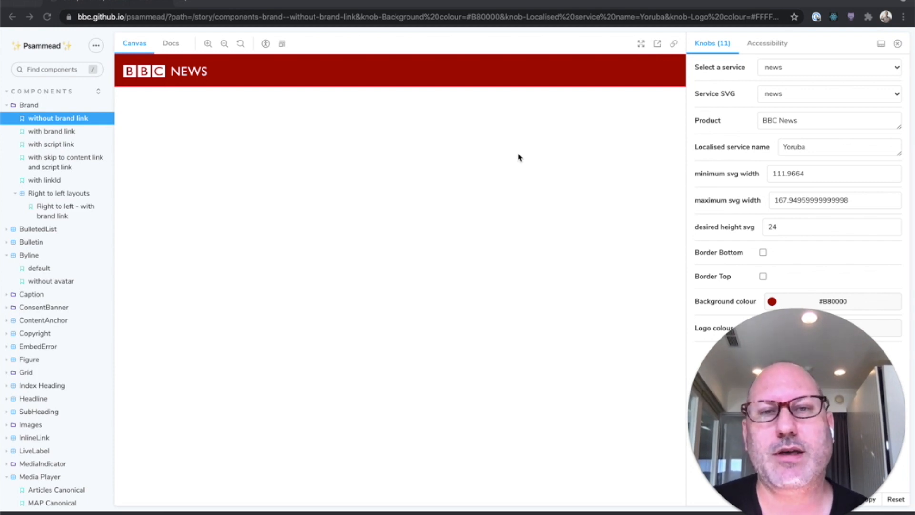
{"action": "mouse_move", "coordinate": [511, 155]}
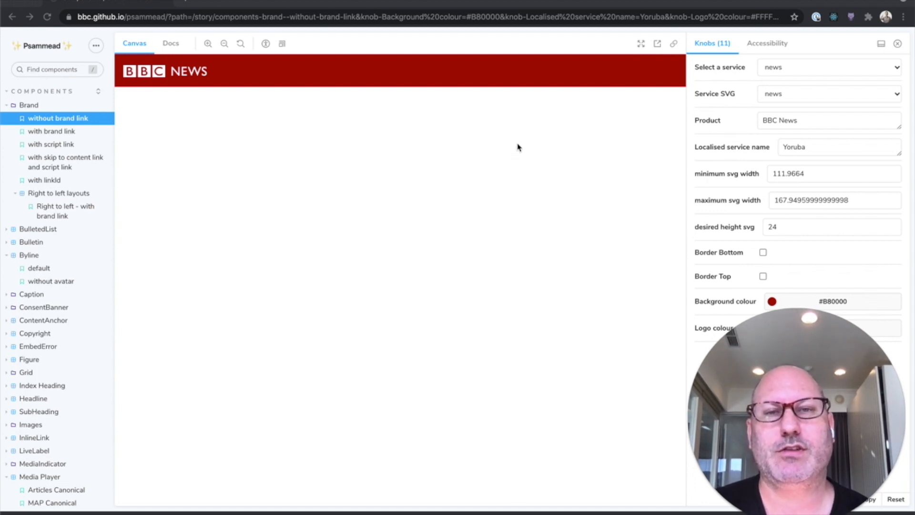
{"action": "mouse_move", "coordinate": [426, 134]}
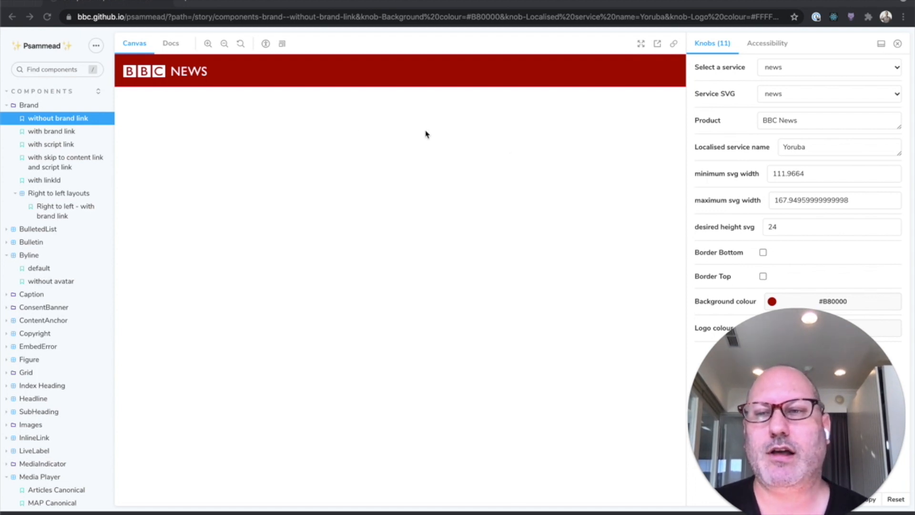
{"action": "mouse_move", "coordinate": [87, 120]}
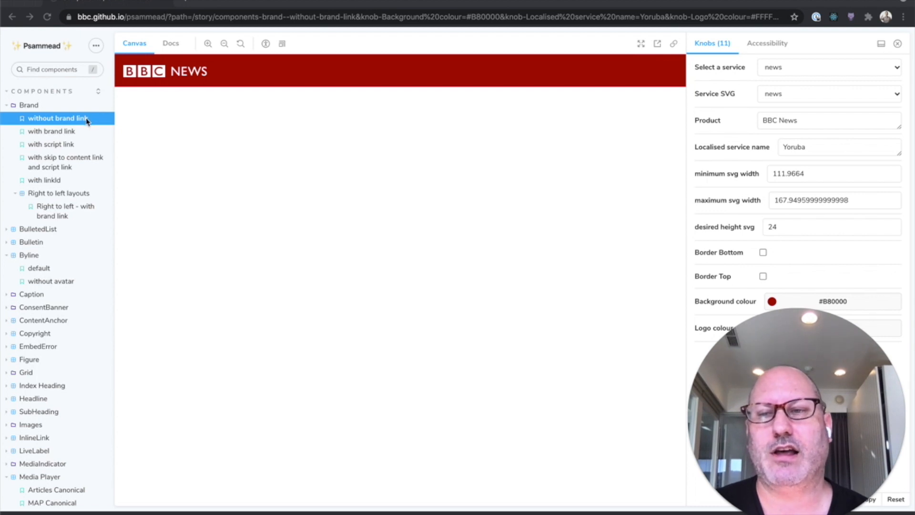
{"action": "mouse_move", "coordinate": [281, 118]}
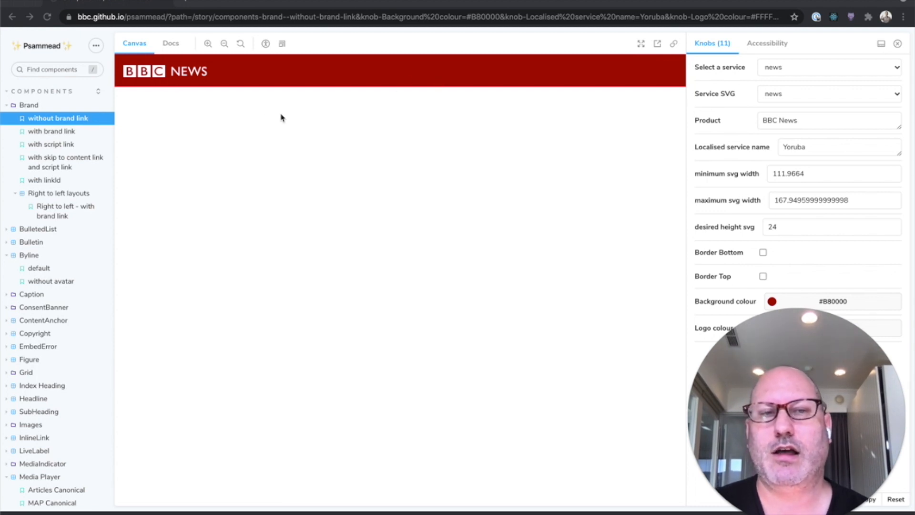
{"action": "mouse_move", "coordinate": [40, 152]}
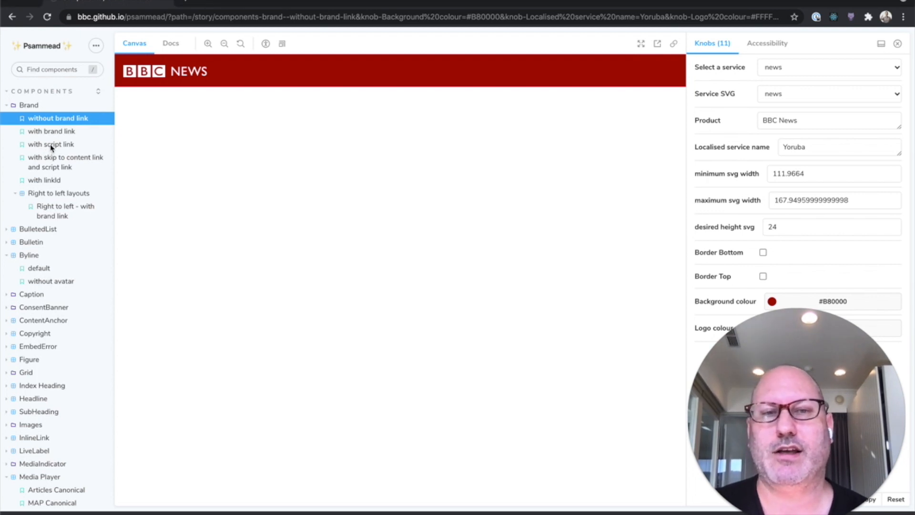
Show the right-to-left brand link story at Small mobile size with the burmese Service SVG and its Accessibility results
{"action": "left_click", "coordinate": [50, 143]}
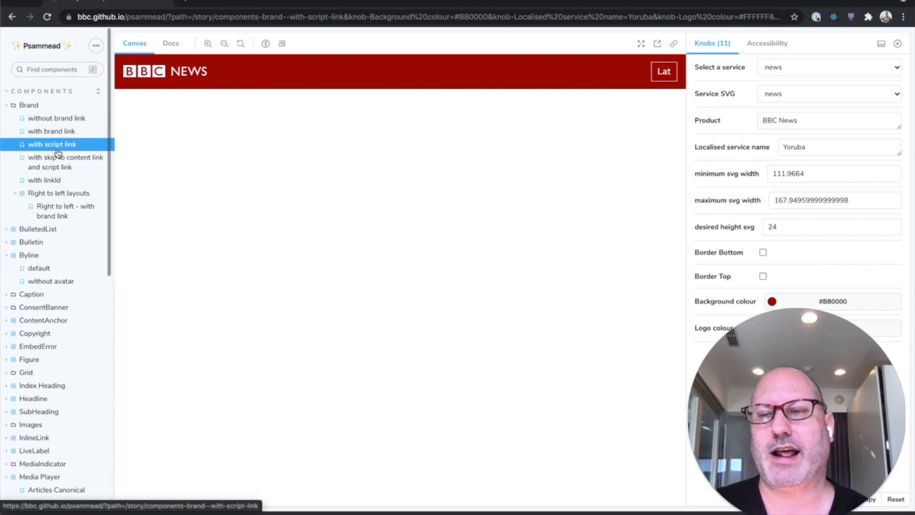
{"action": "left_click", "coordinate": [66, 210]}
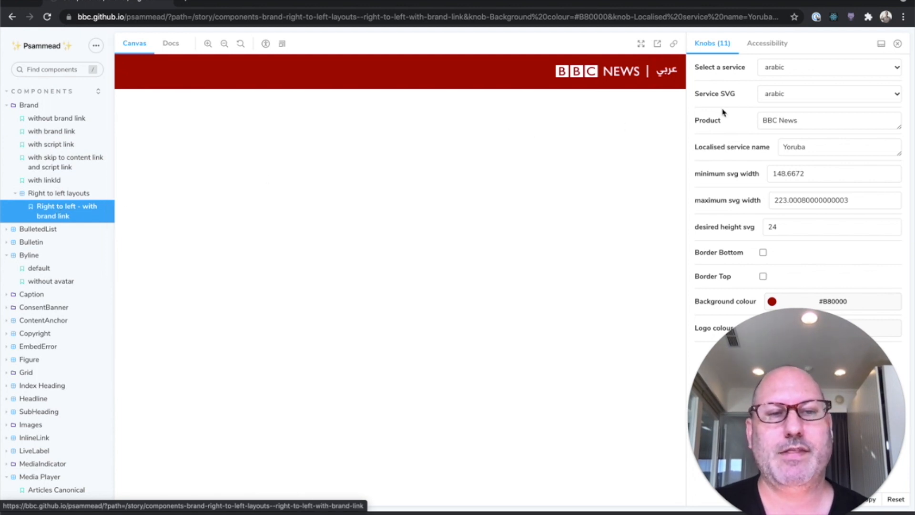
{"action": "mouse_move", "coordinate": [744, 106]}
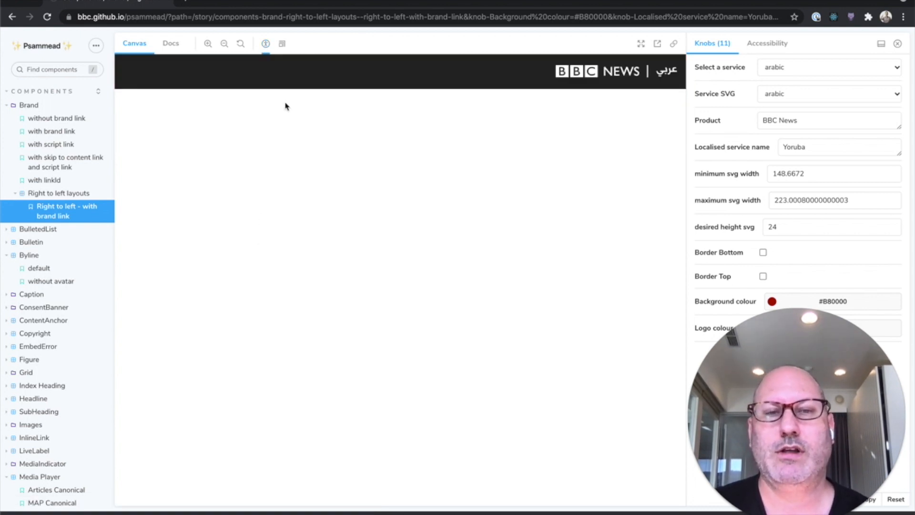
{"action": "left_click", "coordinate": [282, 43]}
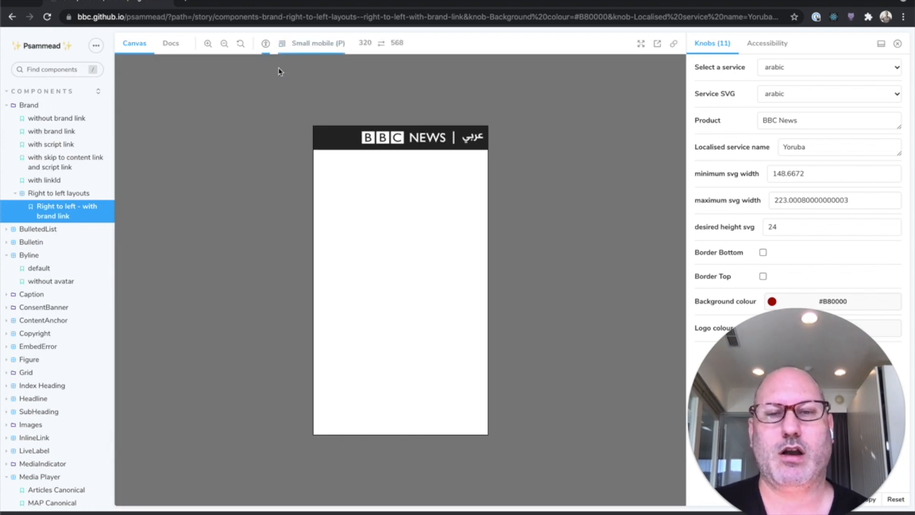
{"action": "mouse_move", "coordinate": [570, 124]}
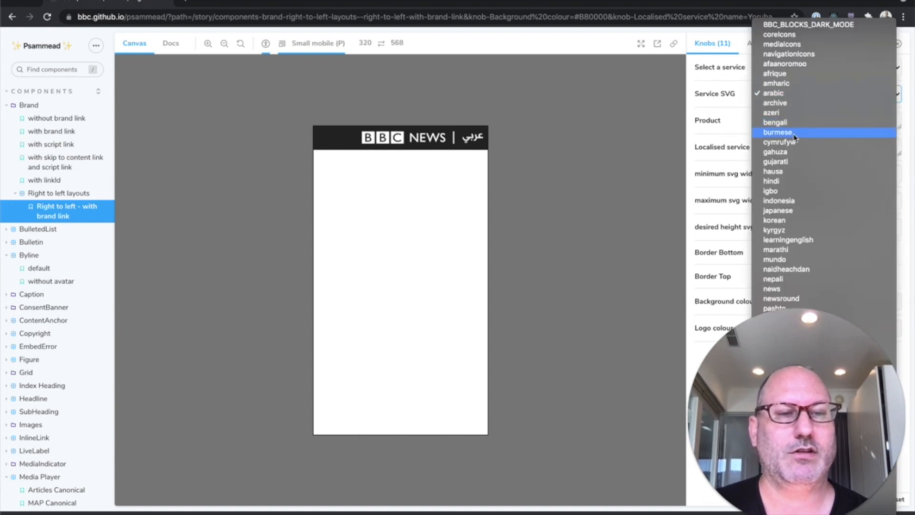
{"action": "left_click", "coordinate": [776, 131]}
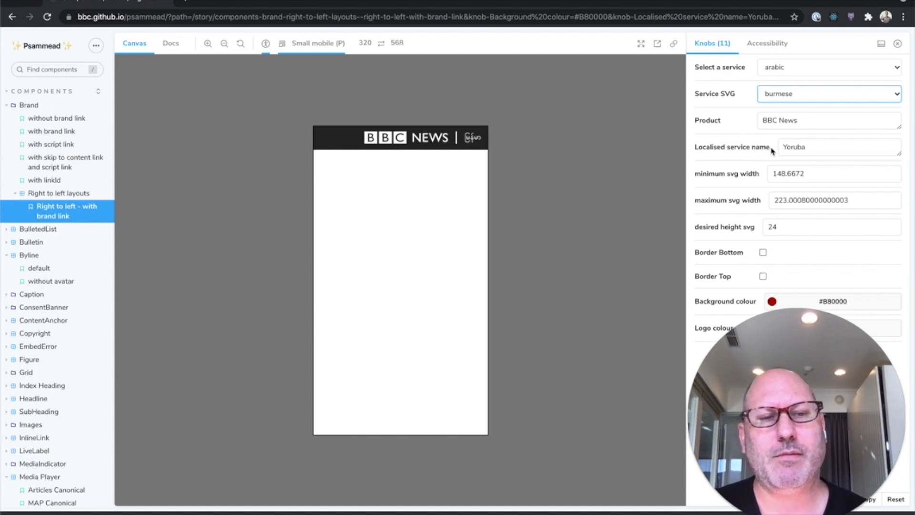
{"action": "left_click", "coordinate": [766, 42]}
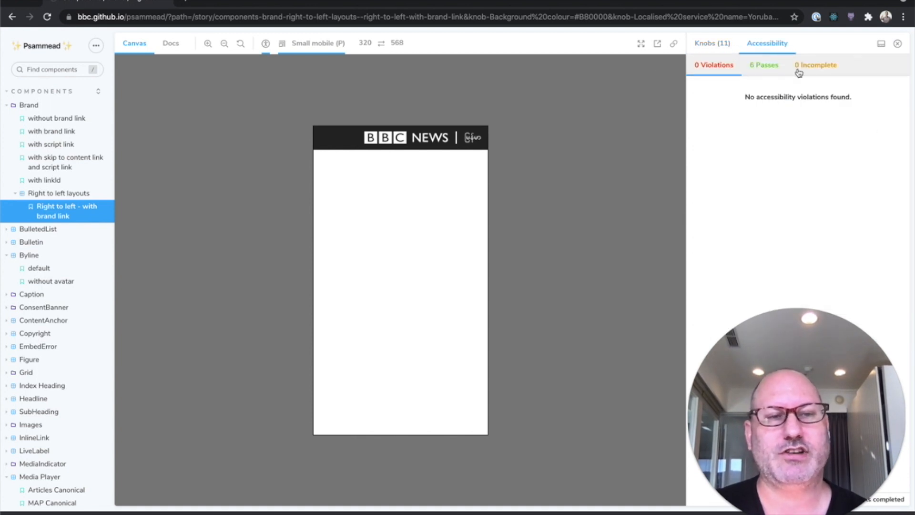
{"action": "mouse_move", "coordinate": [776, 74]}
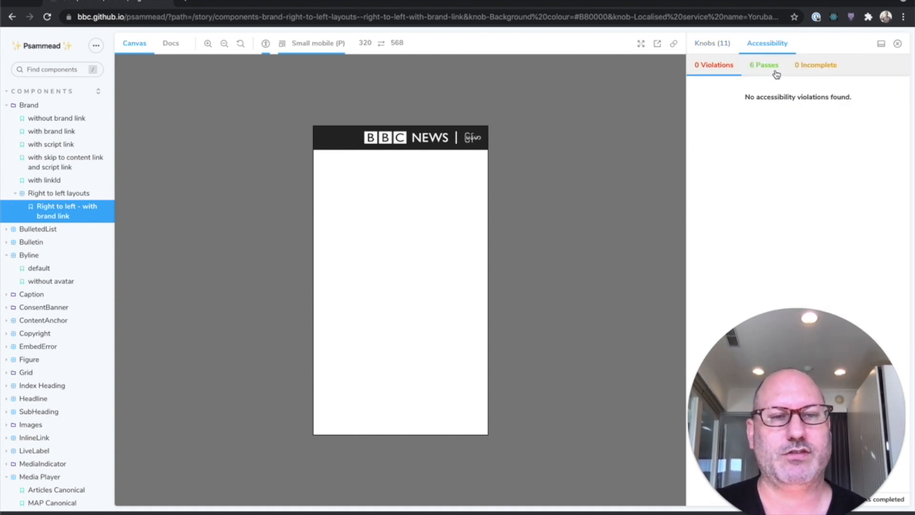
{"action": "mouse_move", "coordinate": [530, 123]}
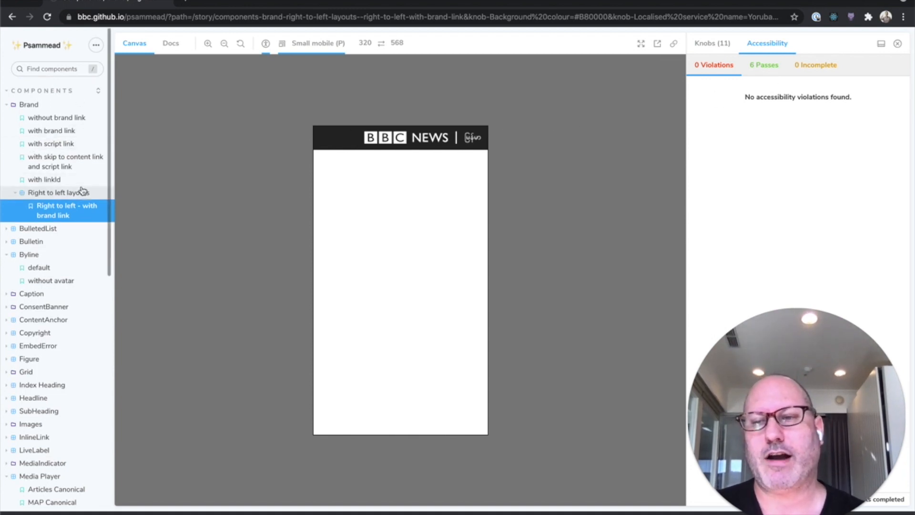
Browse the Media Player stories from Articles Canonical and Guidance to the Audio story
{"action": "scroll", "scroll_direction": "down", "scroll_amount": 3}
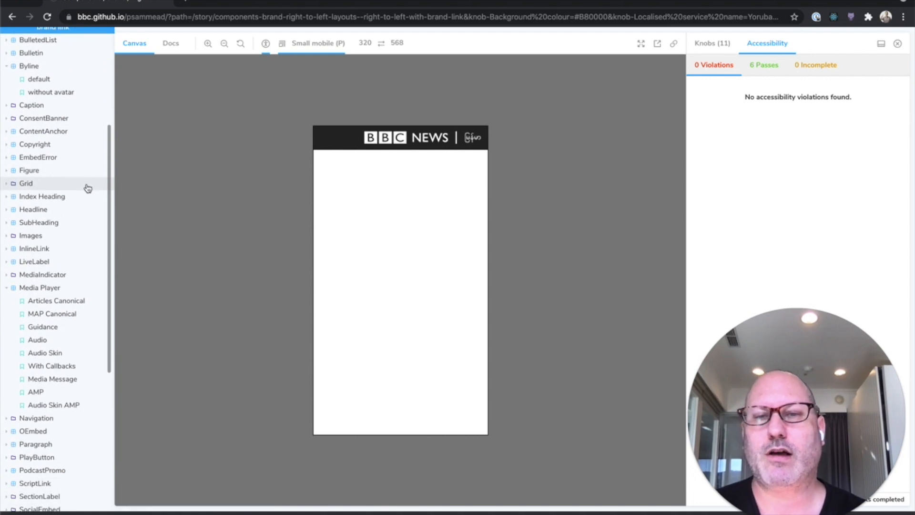
{"action": "scroll", "scroll_direction": "down", "scroll_amount": 3}
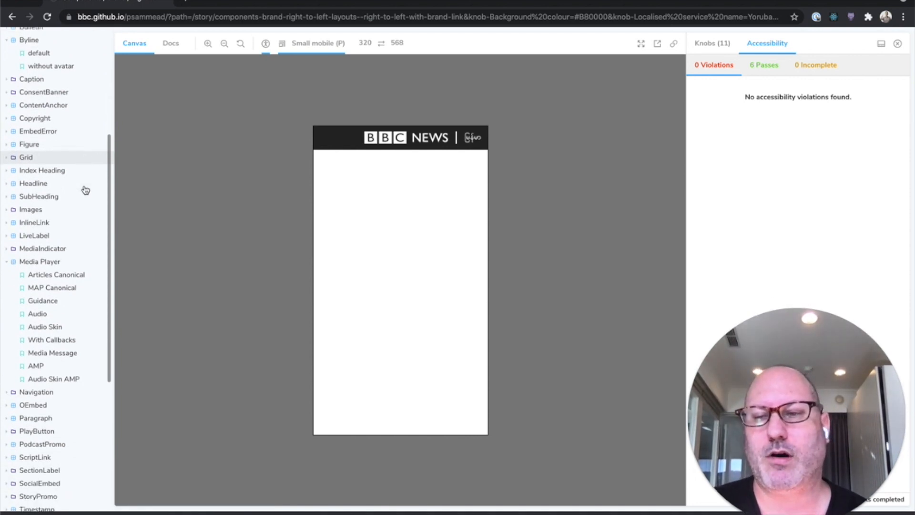
{"action": "left_click", "coordinate": [56, 258]}
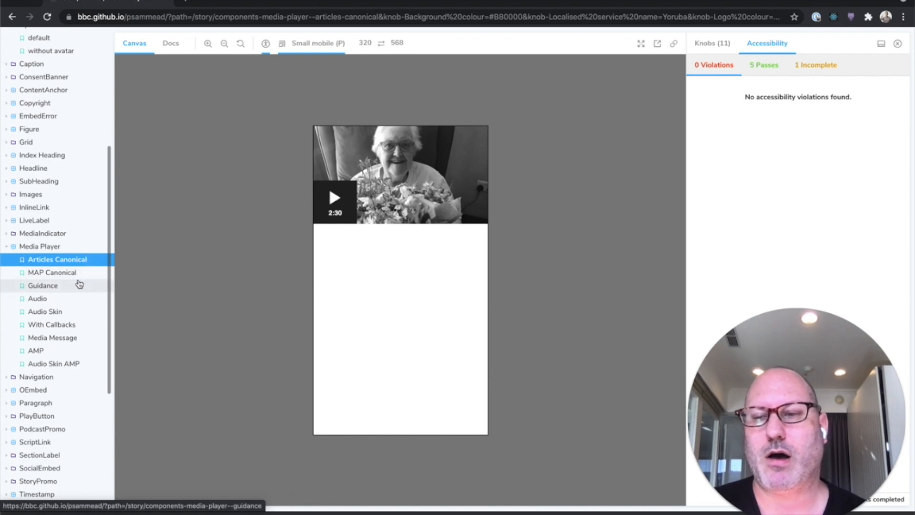
{"action": "left_click", "coordinate": [43, 285]}
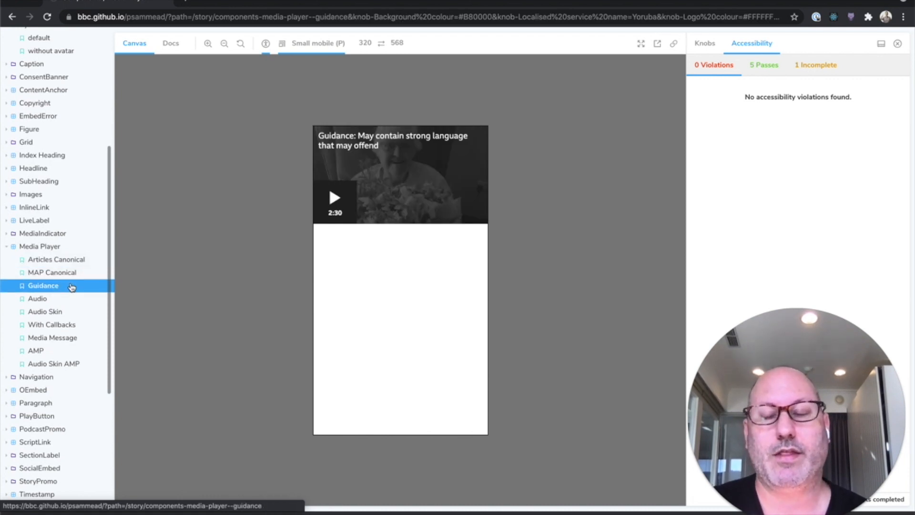
{"action": "scroll", "scroll_direction": "down", "scroll_amount": 3}
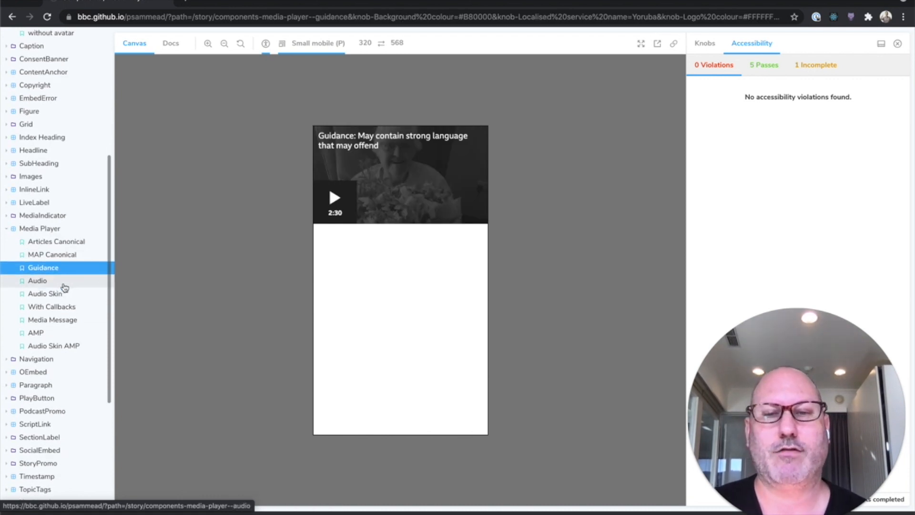
{"action": "left_click", "coordinate": [37, 280]}
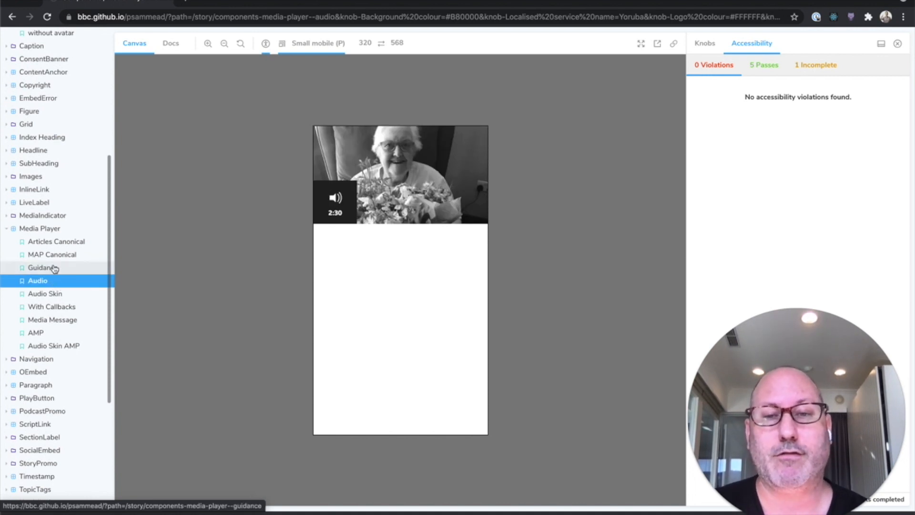
{"action": "mouse_move", "coordinate": [52, 254]}
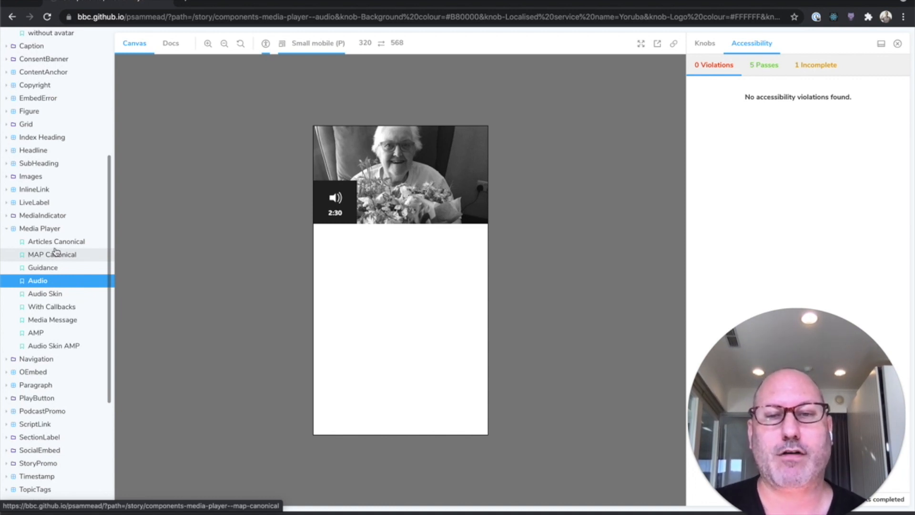
{"action": "mouse_move", "coordinate": [56, 241]}
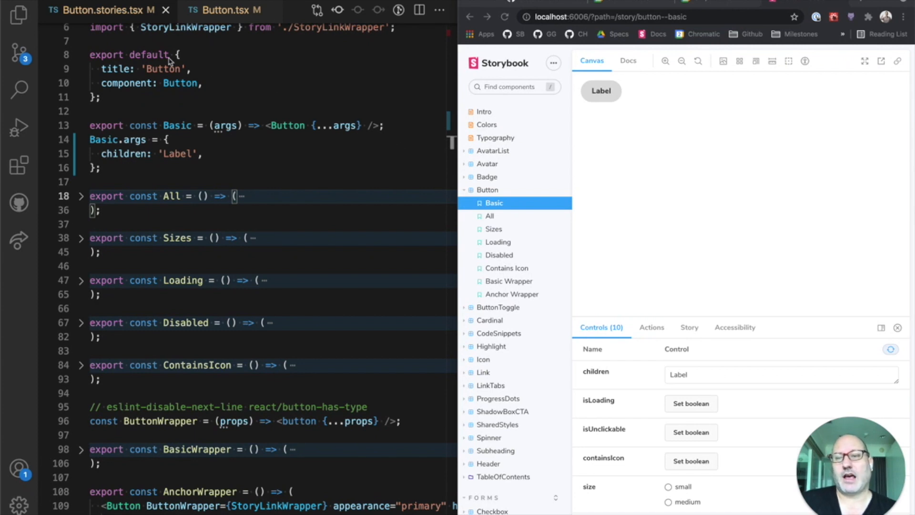
{"action": "mouse_move", "coordinate": [145, 91]}
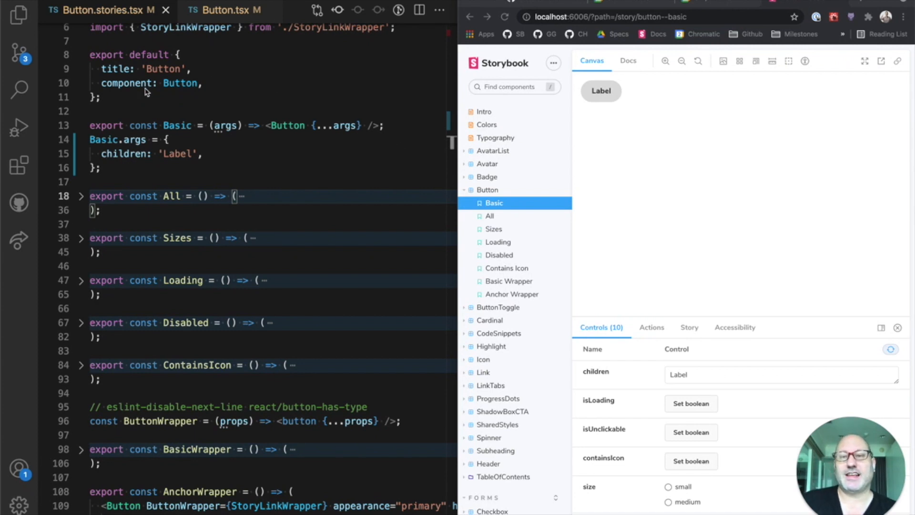
{"action": "mouse_move", "coordinate": [165, 65]}
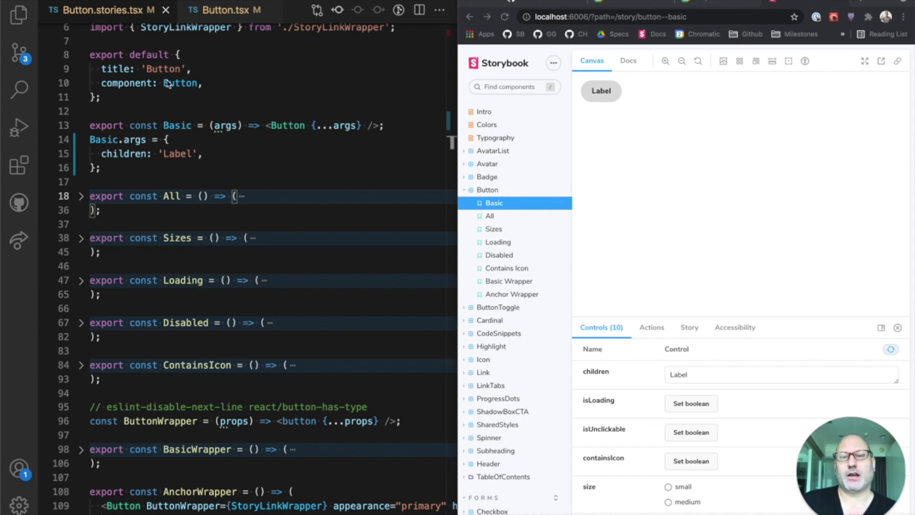
{"action": "mouse_move", "coordinate": [163, 282]}
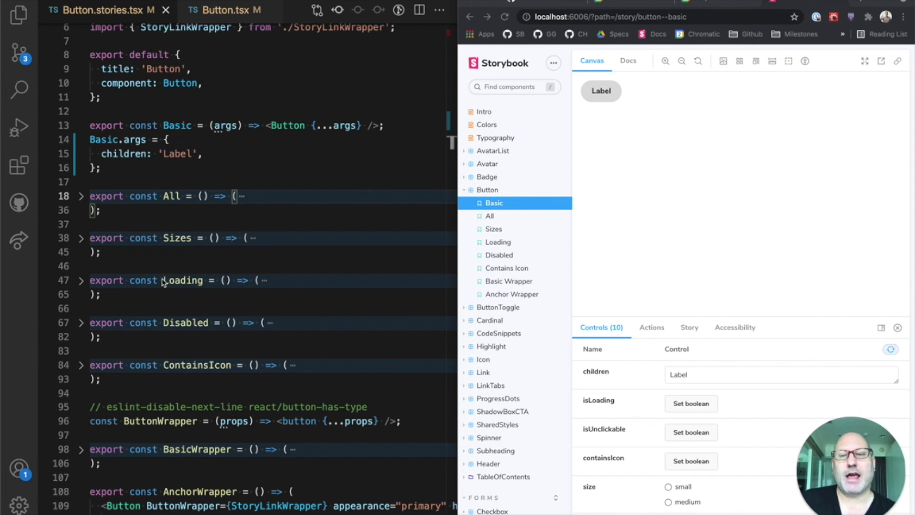
{"action": "mouse_move", "coordinate": [458, 236]}
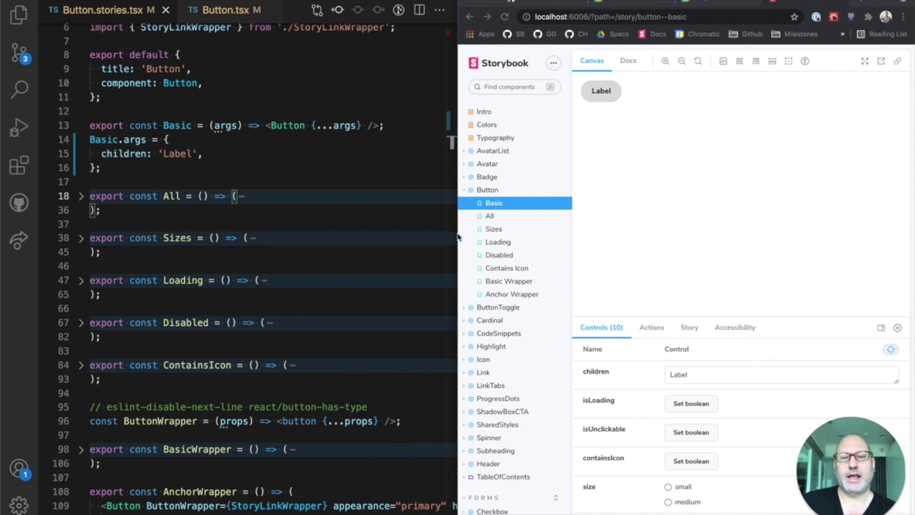
{"action": "mouse_move", "coordinate": [519, 227]}
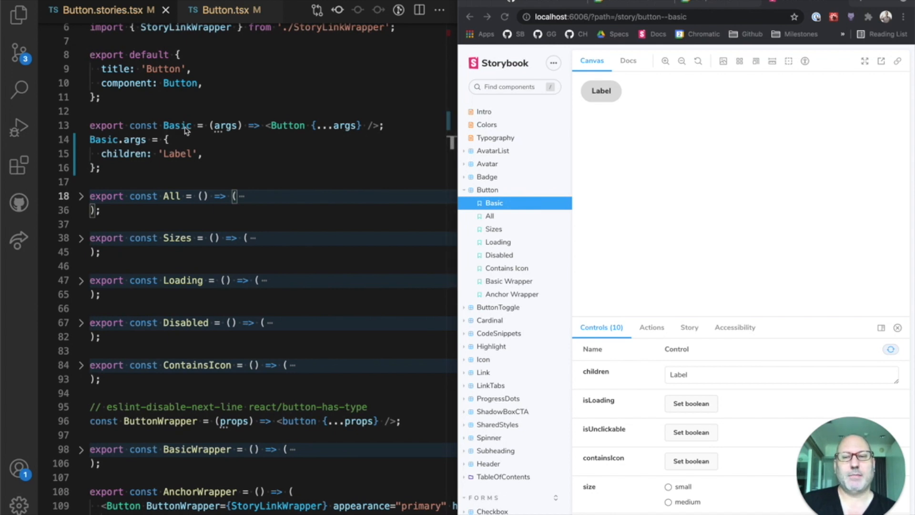
{"action": "mouse_move", "coordinate": [233, 131]}
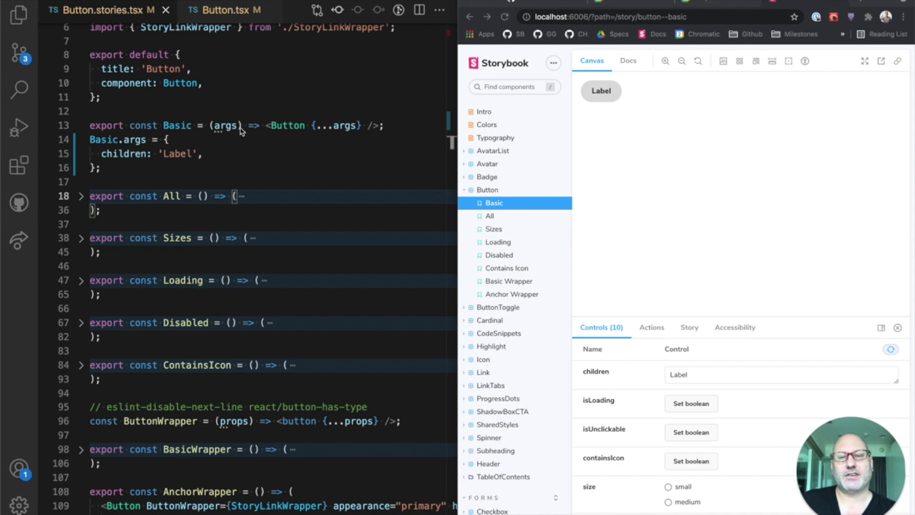
{"action": "mouse_move", "coordinate": [320, 143]}
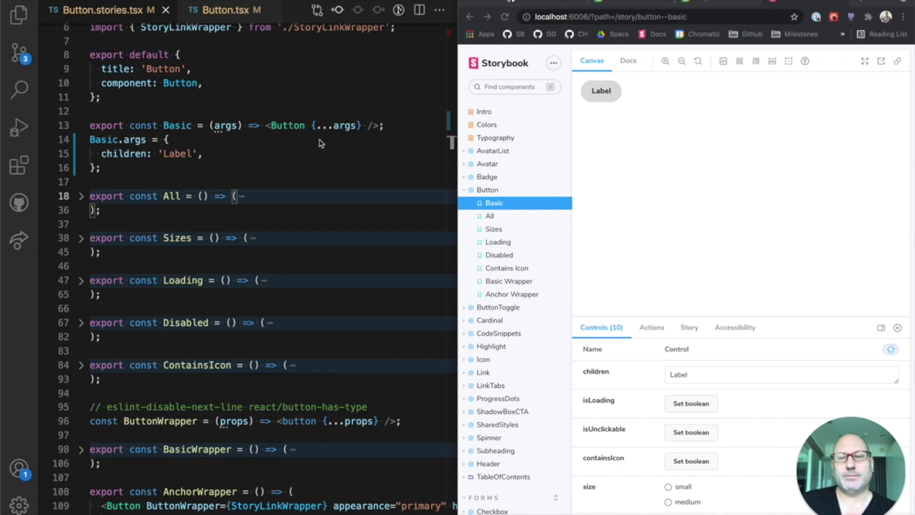
{"action": "mouse_move", "coordinate": [181, 145]}
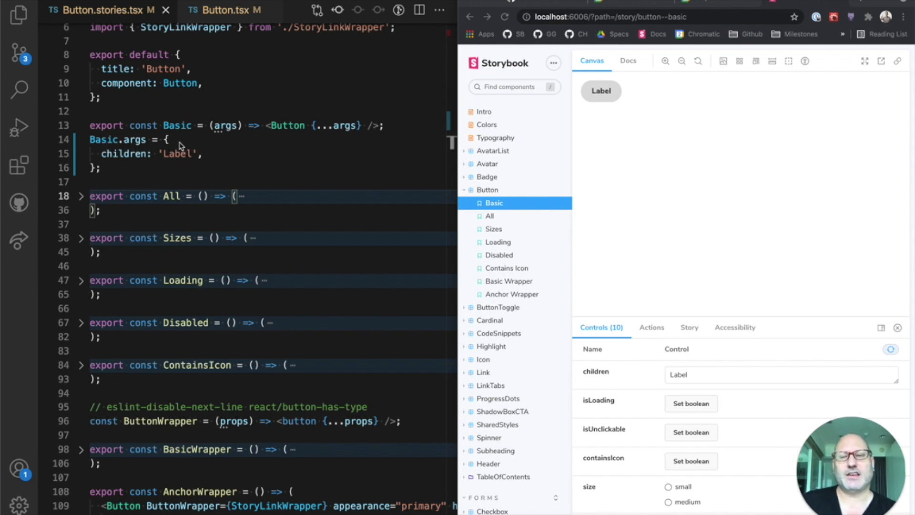
Replace the Basic story's 'Label' text with 'Hello Finland!' and unfold the Sizes story code
{"action": "double_click", "coordinate": [178, 153]}
{"action": "type", "text": "Hello Finland!"}
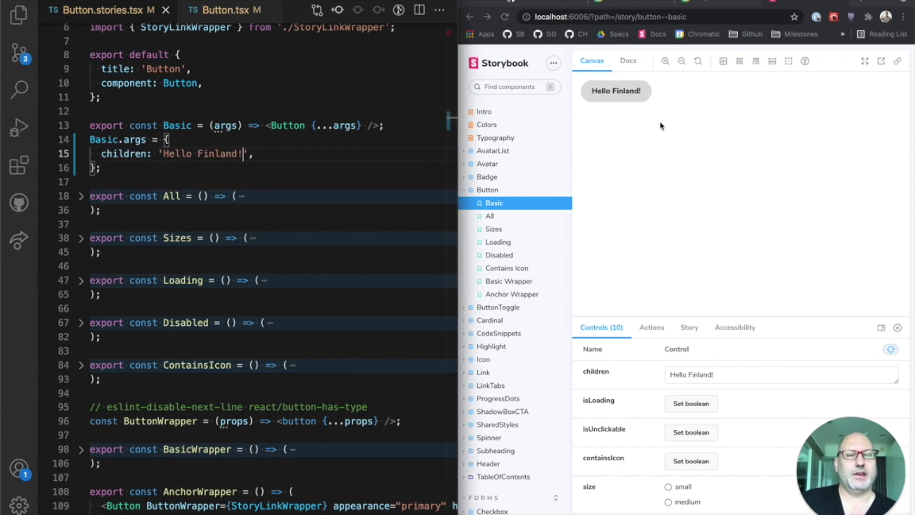
{"action": "scroll", "scroll_direction": "down", "scroll_amount": 3}
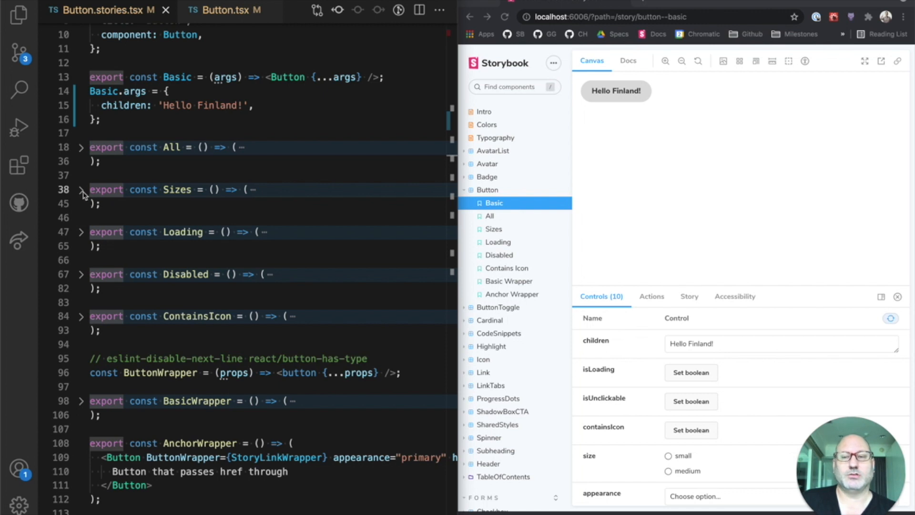
{"action": "left_click", "coordinate": [81, 189]}
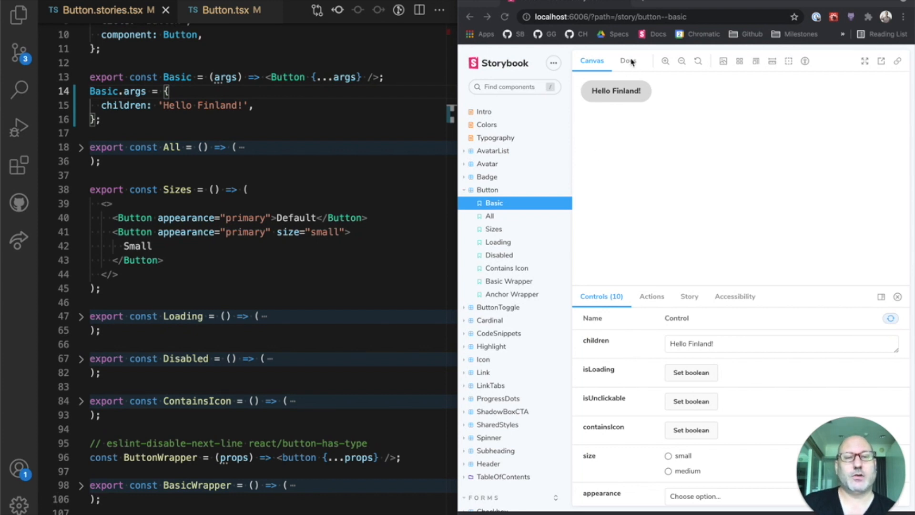
Show the Button docs example with its source code and isLoading set to True
{"action": "left_click", "coordinate": [628, 61]}
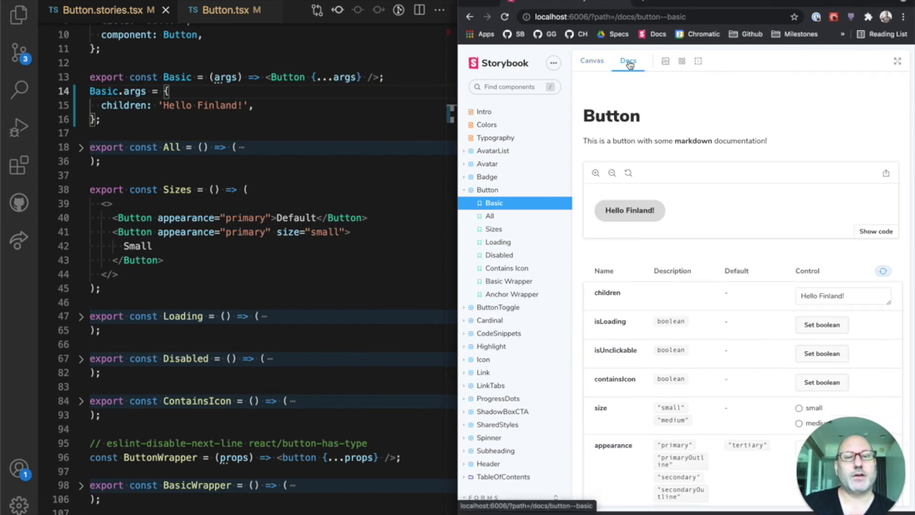
{"action": "mouse_move", "coordinate": [704, 211]}
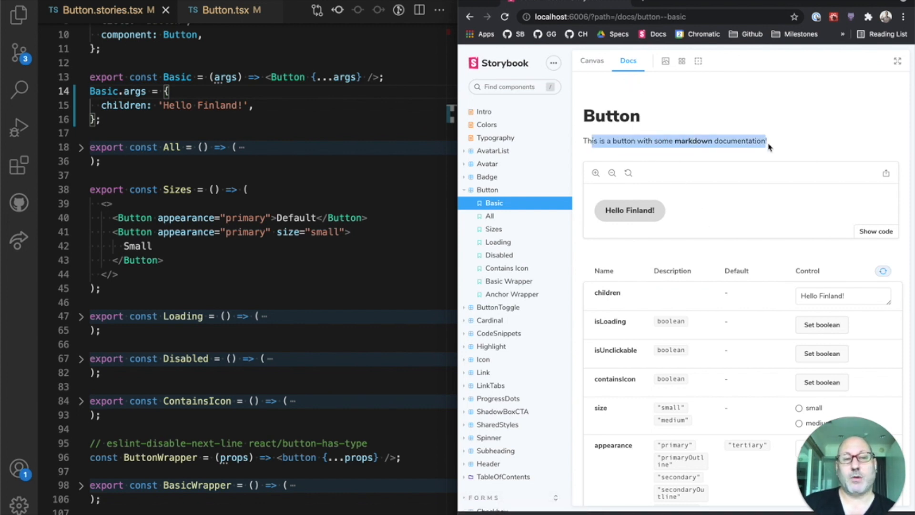
{"action": "left_click", "coordinate": [225, 10]}
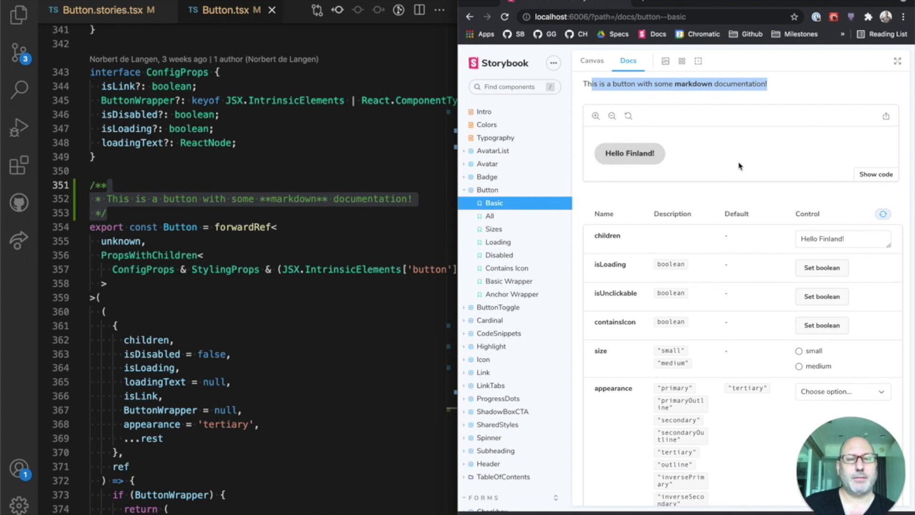
{"action": "left_click", "coordinate": [875, 173]}
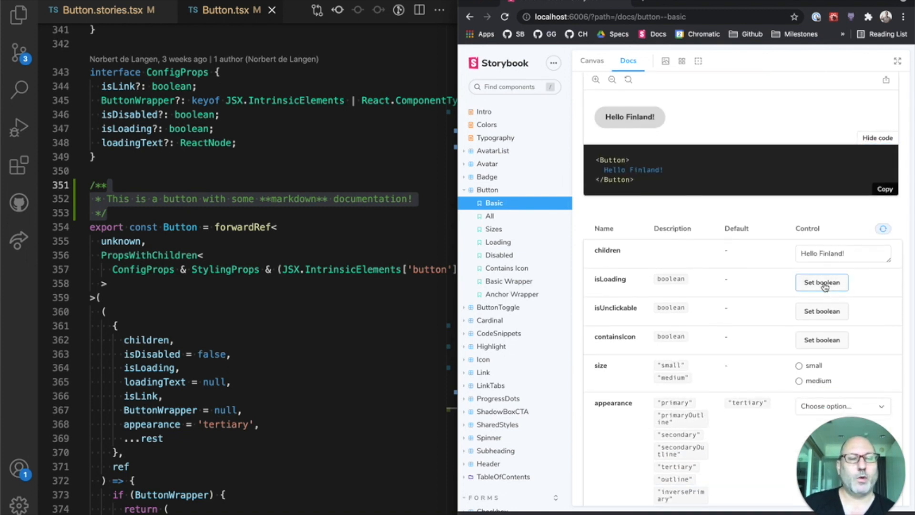
{"action": "left_click", "coordinate": [820, 282]}
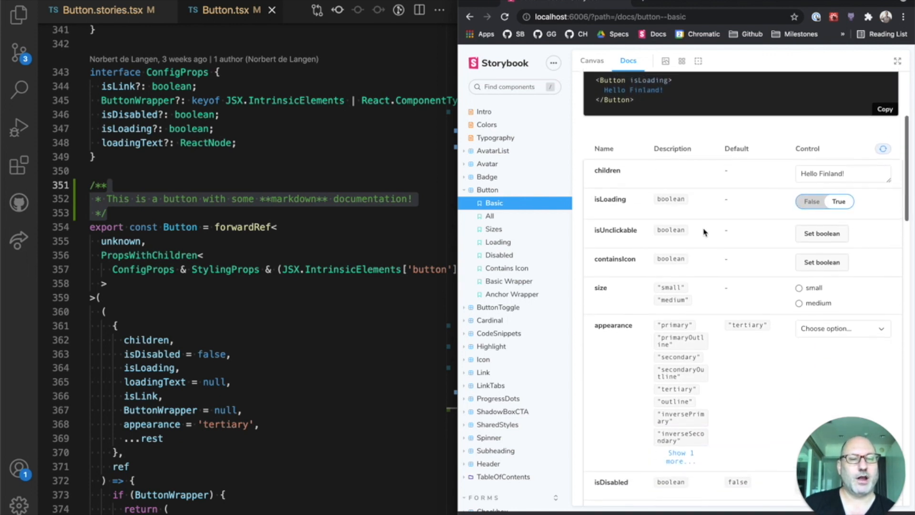
{"action": "left_click", "coordinate": [841, 328]}
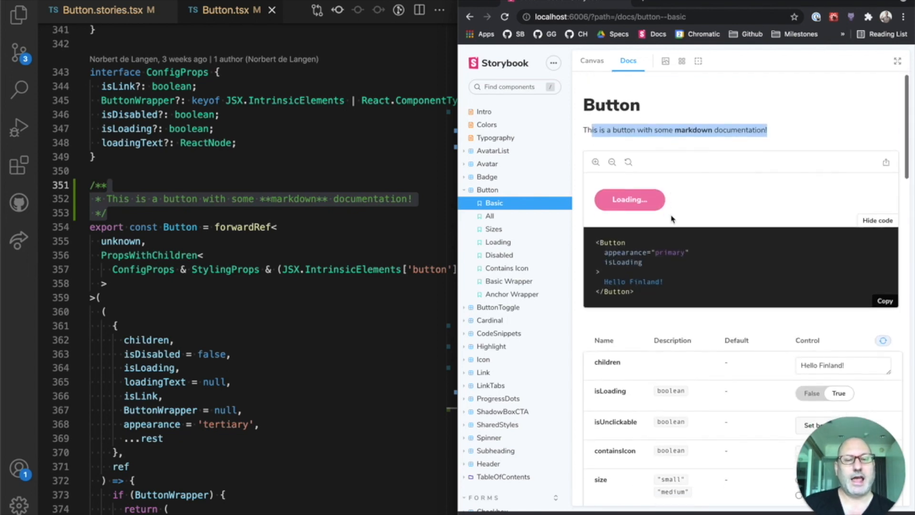
Scroll through the Button stories listed below the example and back up
{"action": "scroll", "scroll_direction": "down", "scroll_amount": 3}
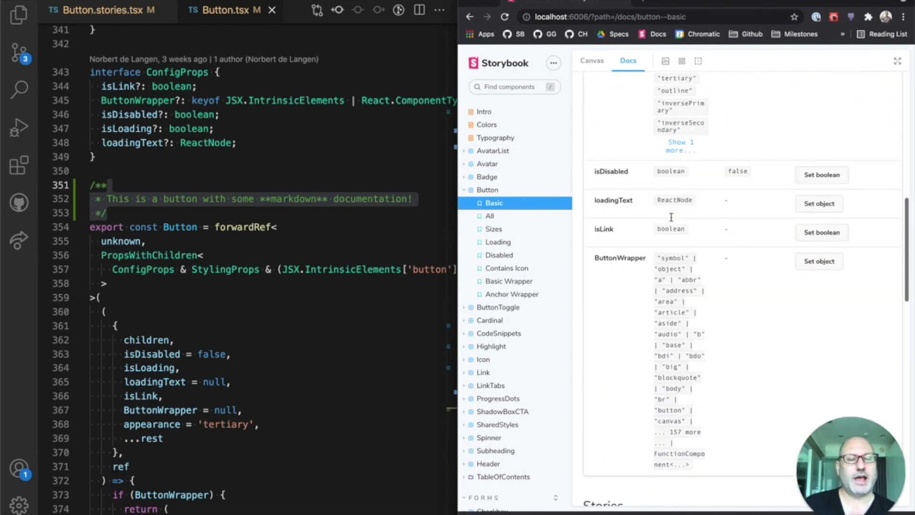
{"action": "scroll", "scroll_direction": "down", "scroll_amount": 3}
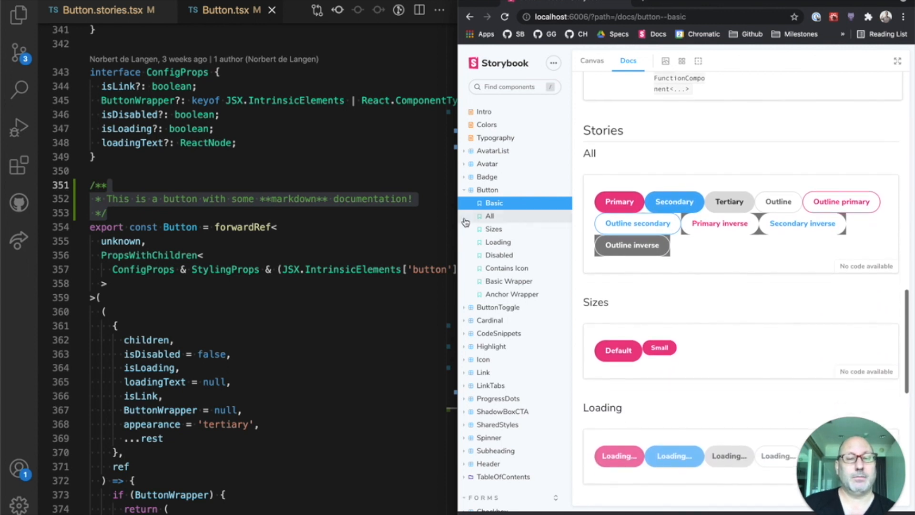
{"action": "scroll", "scroll_direction": "down", "scroll_amount": 3}
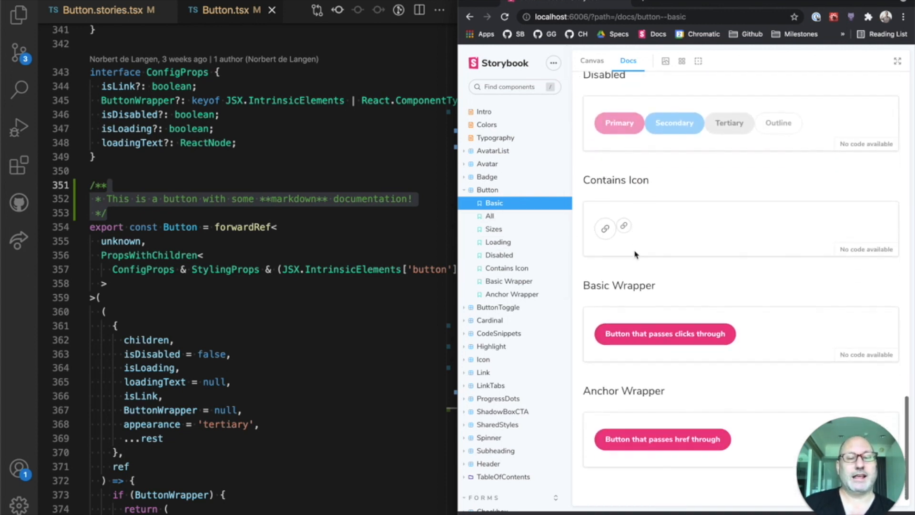
{"action": "scroll", "scroll_direction": "up", "scroll_amount": 3}
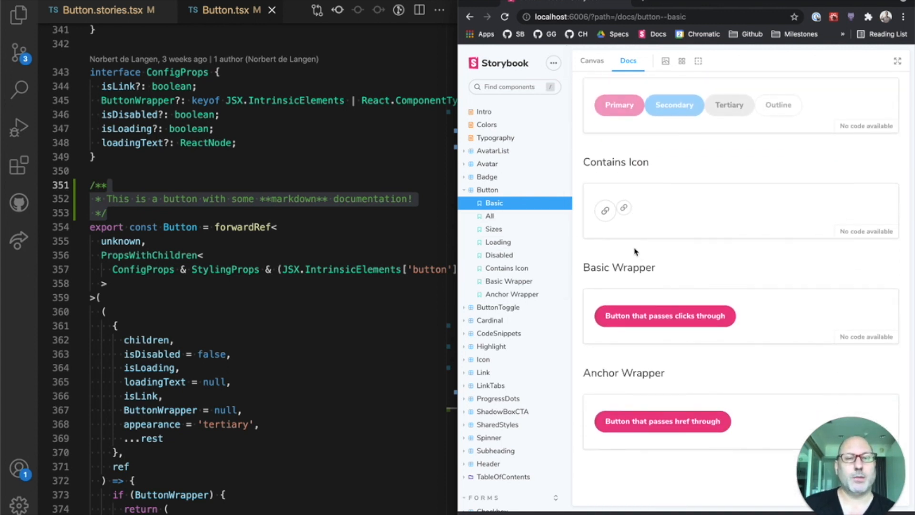
{"action": "mouse_move", "coordinate": [654, 251]}
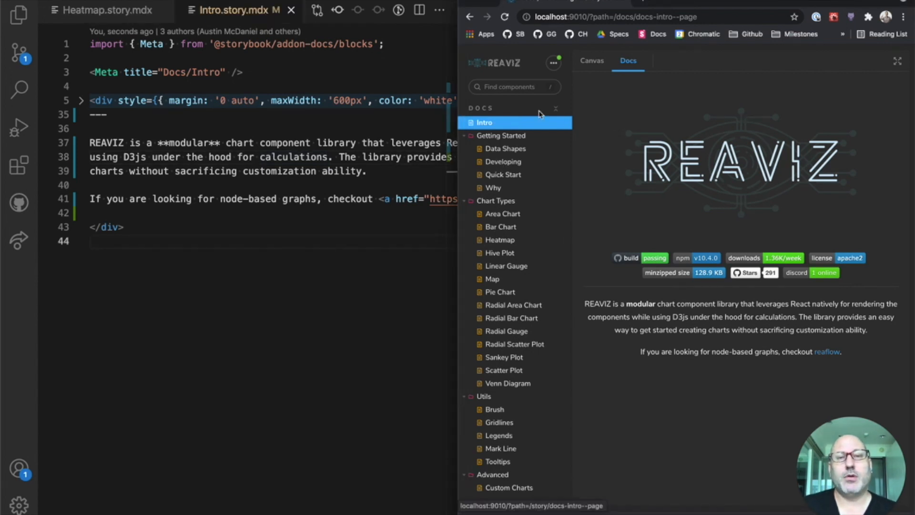
{"action": "mouse_move", "coordinate": [395, 74]}
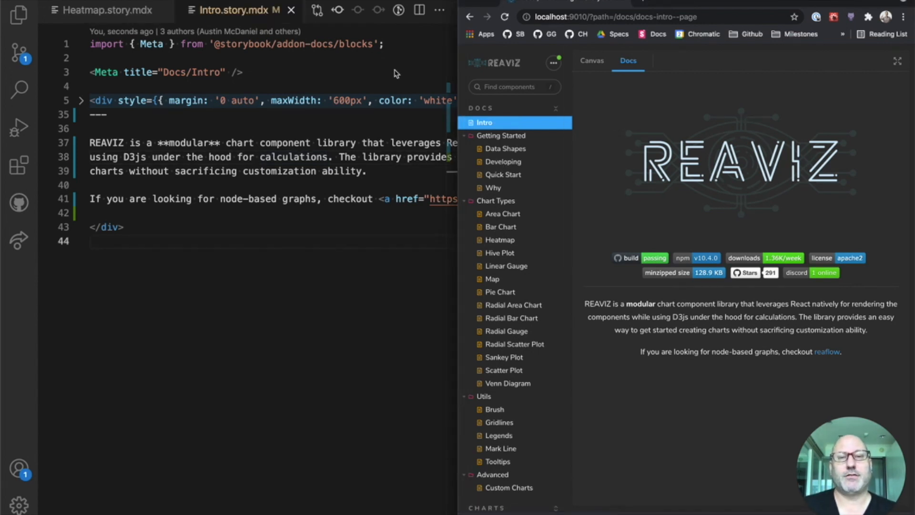
{"action": "mouse_move", "coordinate": [357, 91]}
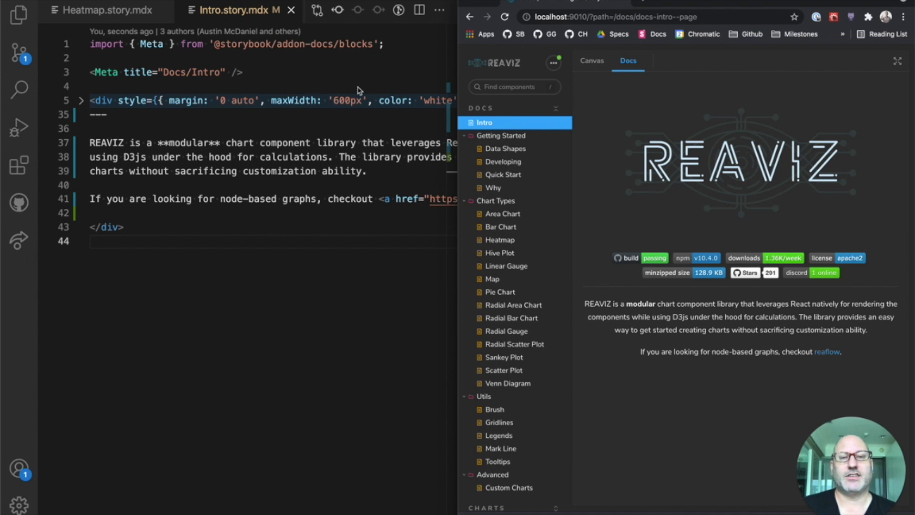
{"action": "mouse_move", "coordinate": [283, 76]}
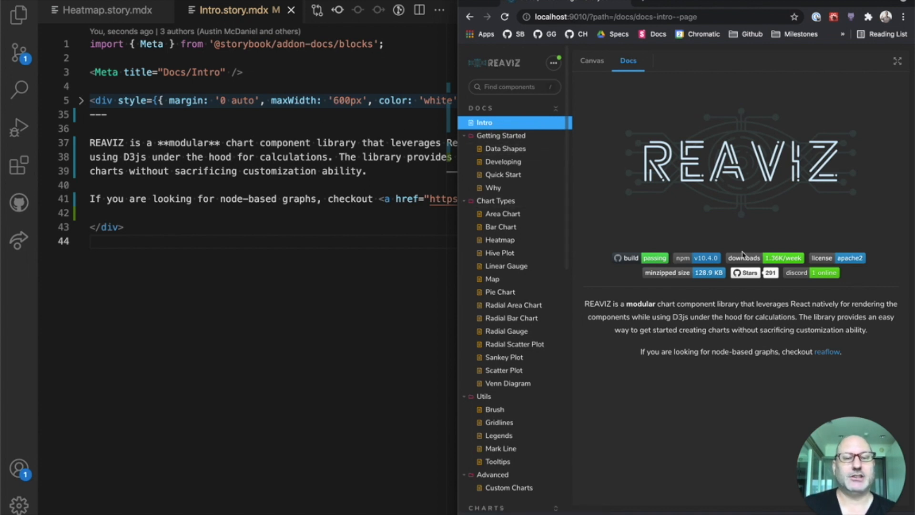
{"action": "mouse_move", "coordinate": [303, 201]}
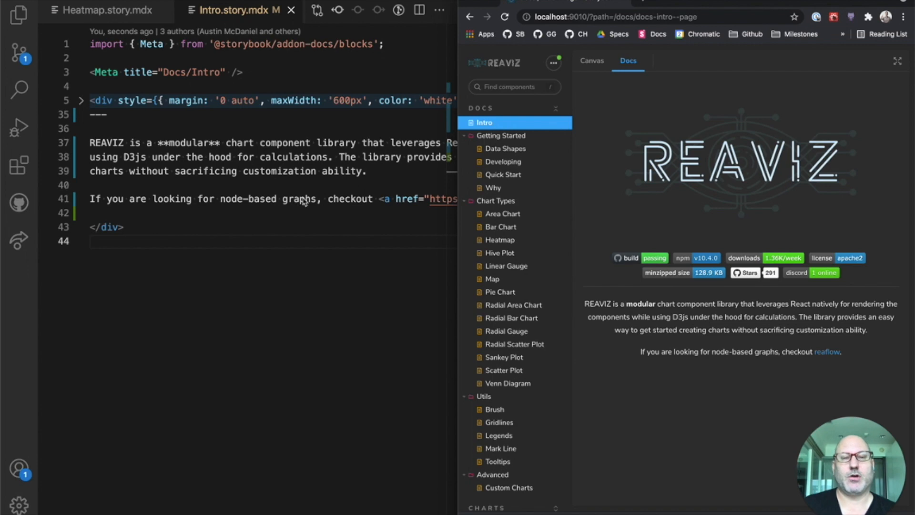
{"action": "mouse_move", "coordinate": [504, 149]}
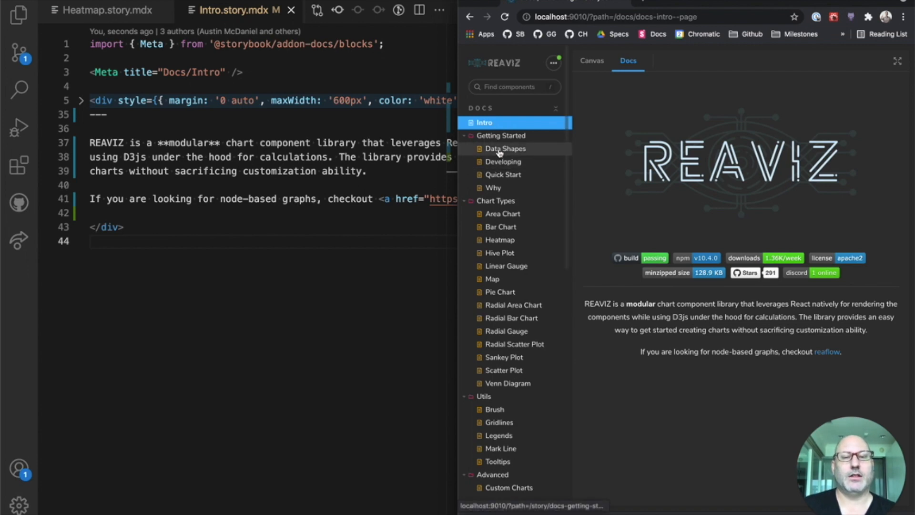
Browse the REAVIZ Data Shapes and Area Chart documentation pages
{"action": "left_click", "coordinate": [504, 149]}
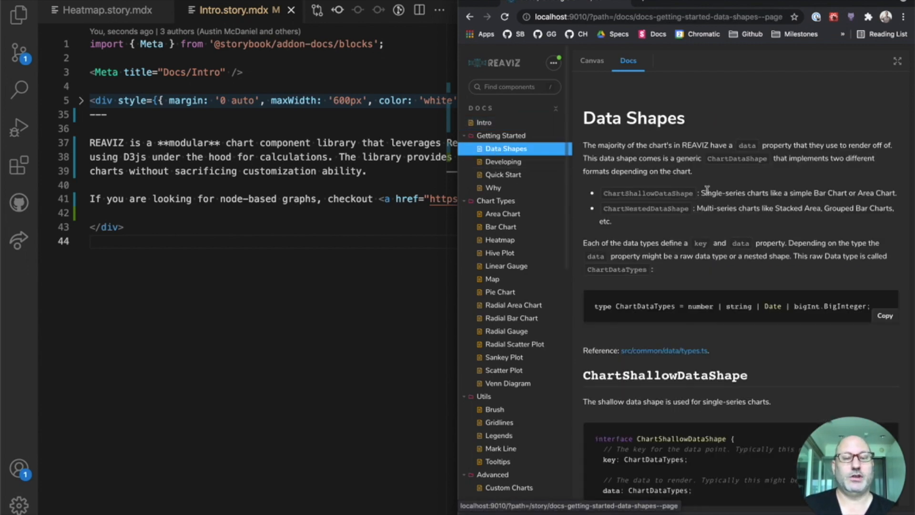
{"action": "scroll", "scroll_direction": "down", "scroll_amount": 3}
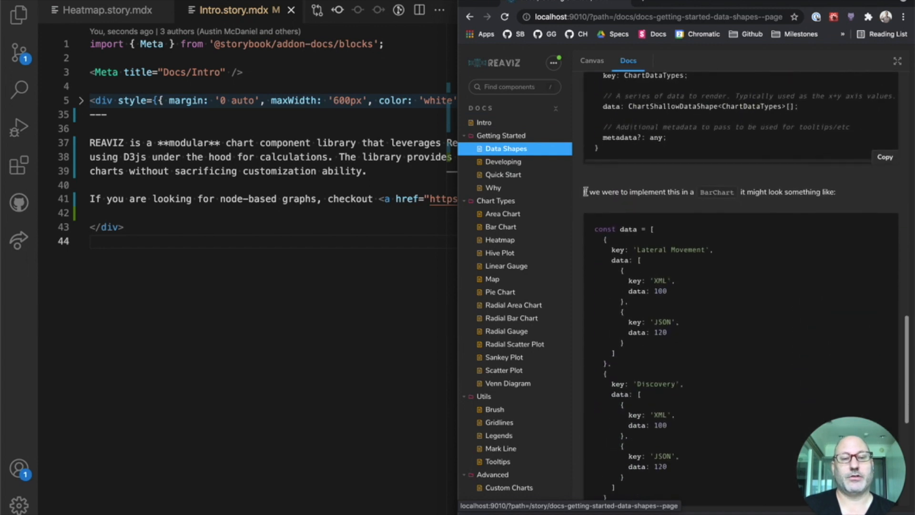
{"action": "scroll", "scroll_direction": "down", "scroll_amount": 3}
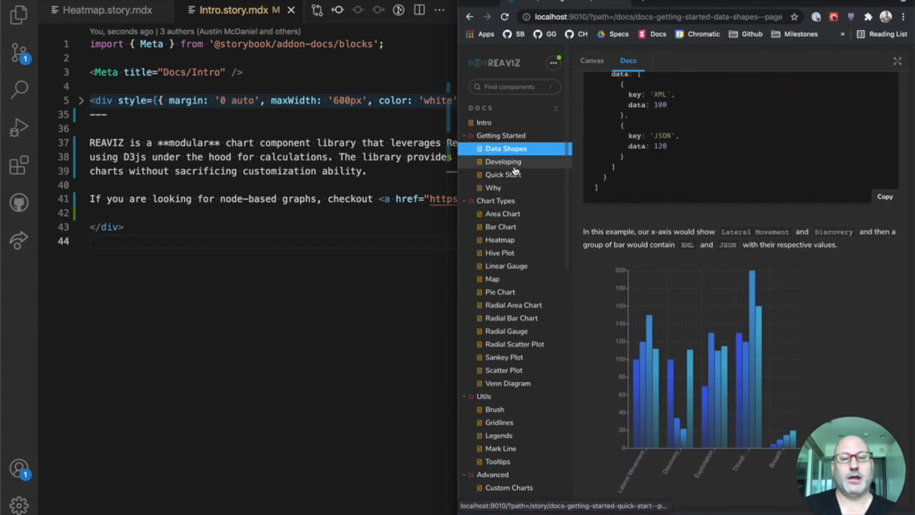
{"action": "left_click", "coordinate": [502, 213]}
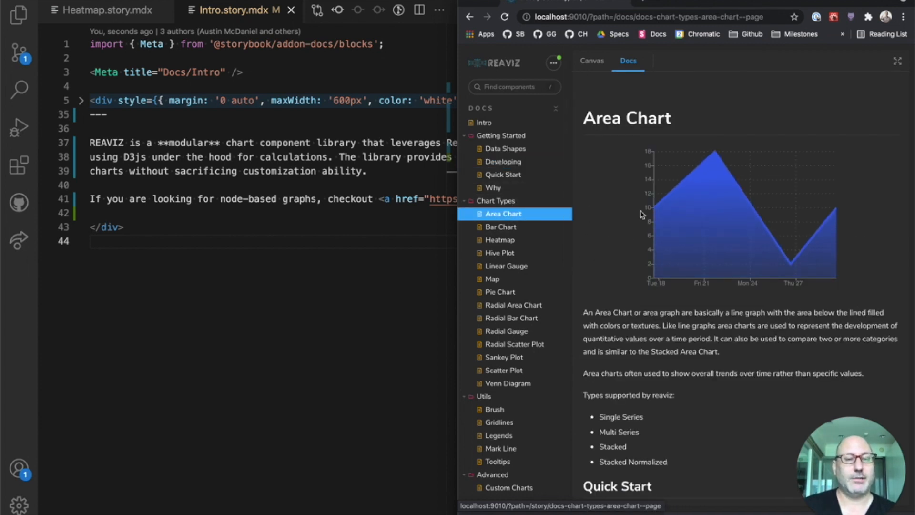
{"action": "scroll", "scroll_direction": "down", "scroll_amount": 3}
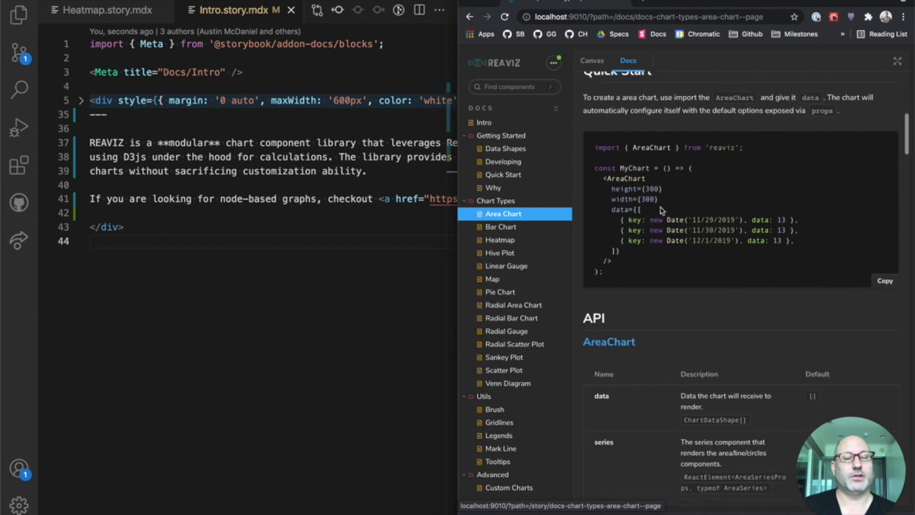
{"action": "scroll", "scroll_direction": "down", "scroll_amount": 3}
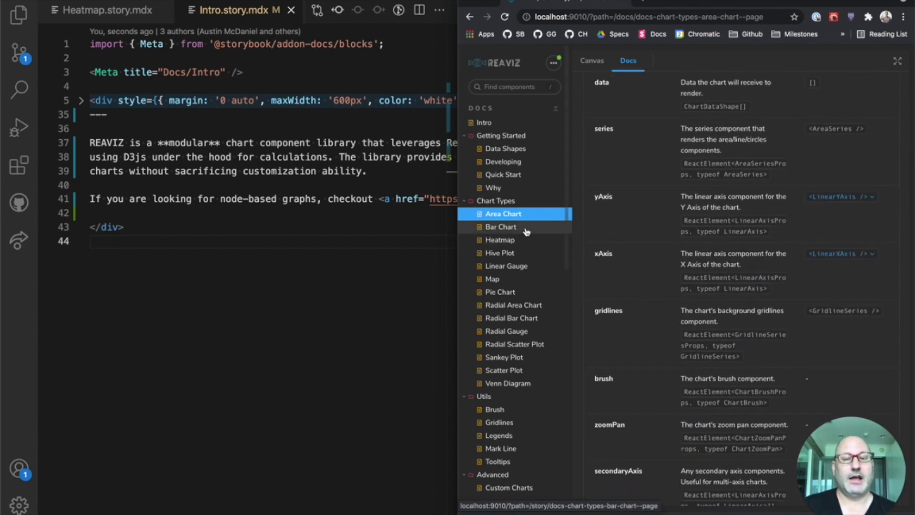
Step through the Bar Chart and Heatmap pages to the Hive Plot docs
{"action": "left_click", "coordinate": [500, 227]}
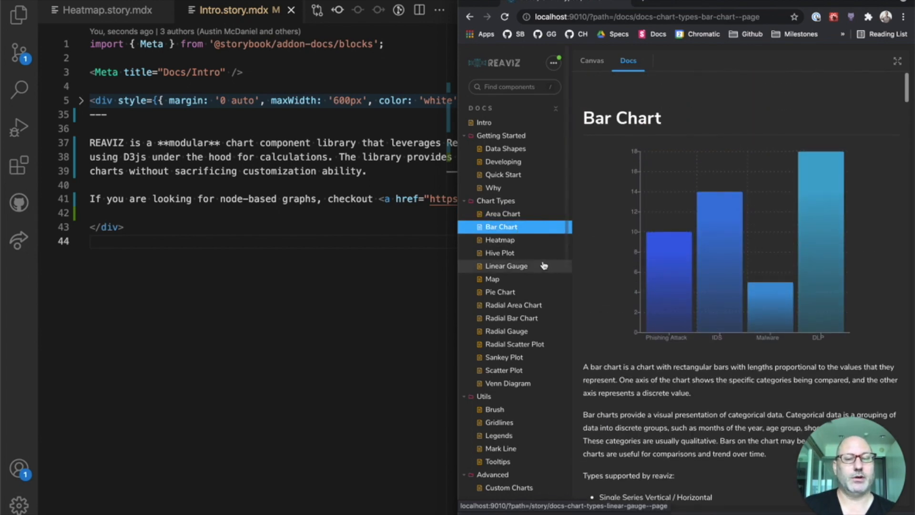
{"action": "left_click", "coordinate": [498, 239]}
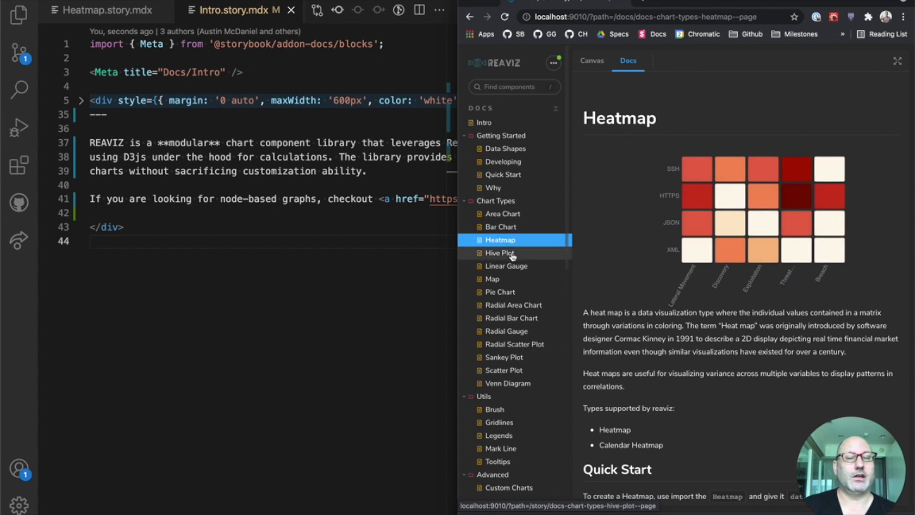
{"action": "left_click", "coordinate": [500, 252]}
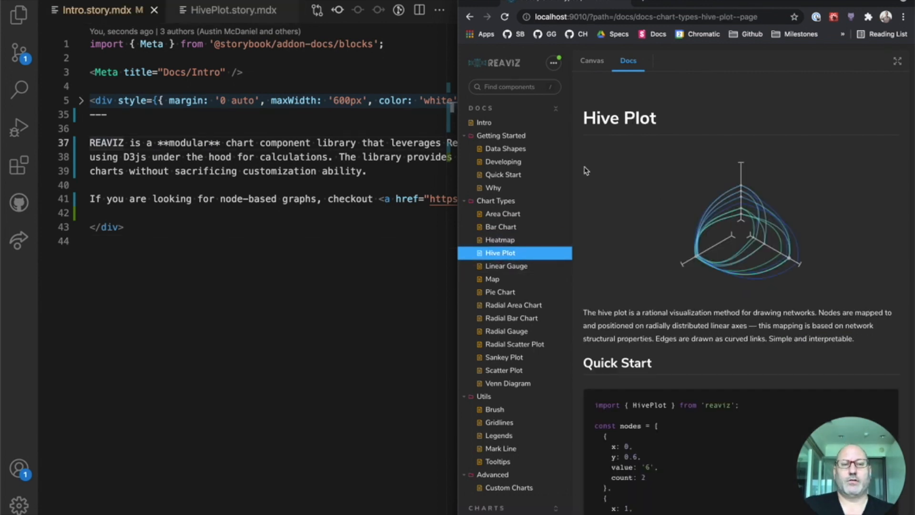
{"action": "mouse_move", "coordinate": [665, 174]}
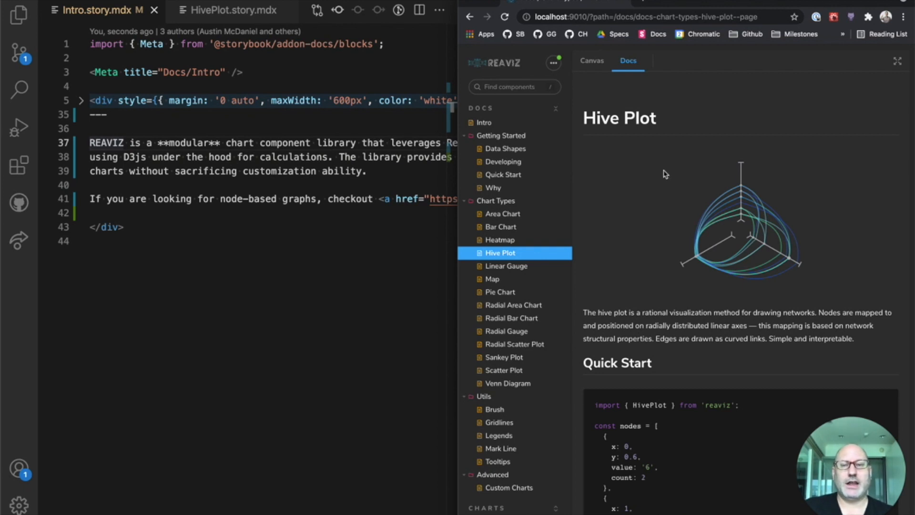
{"action": "left_click", "coordinate": [233, 10]}
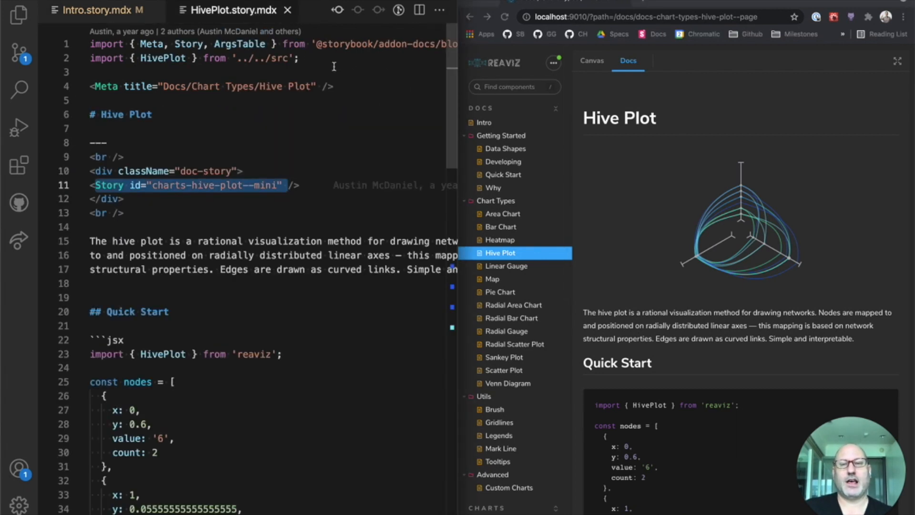
{"action": "mouse_move", "coordinate": [753, 159]}
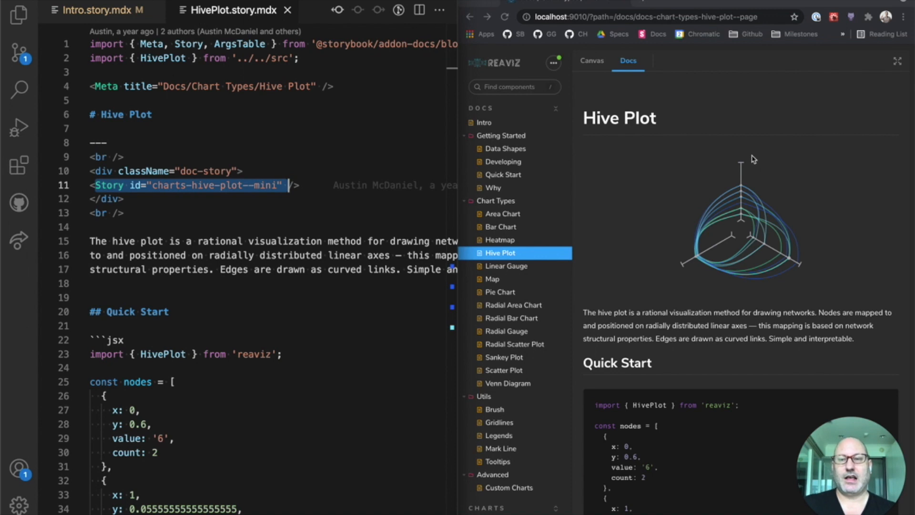
{"action": "mouse_move", "coordinate": [583, 227]}
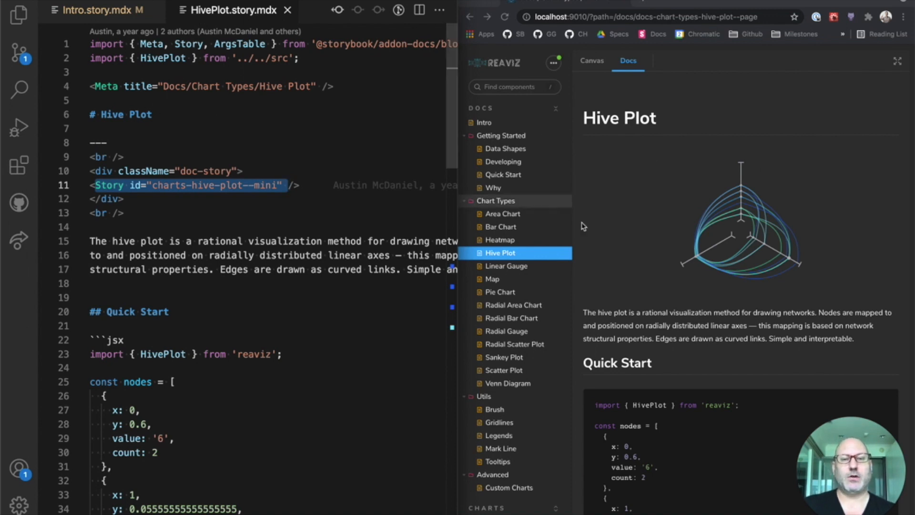
{"action": "mouse_move", "coordinate": [465, 229]}
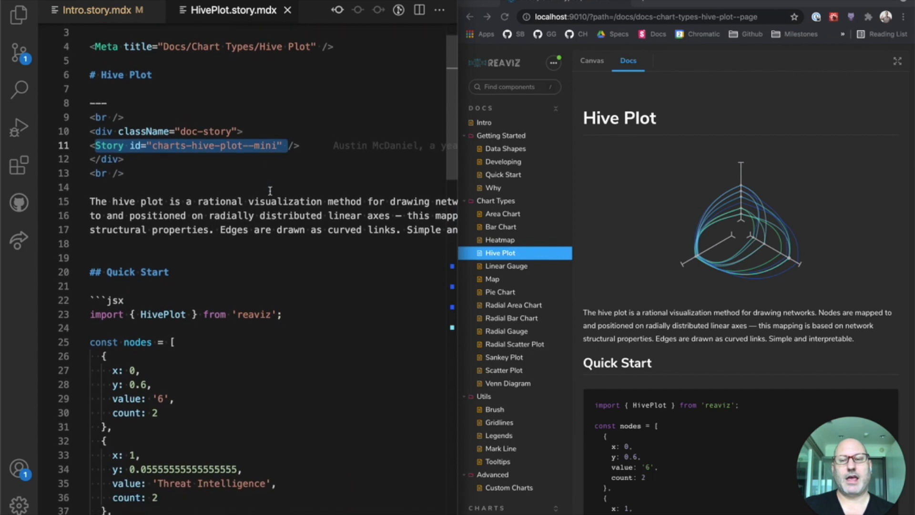
{"action": "scroll", "scroll_direction": "down", "scroll_amount": 3}
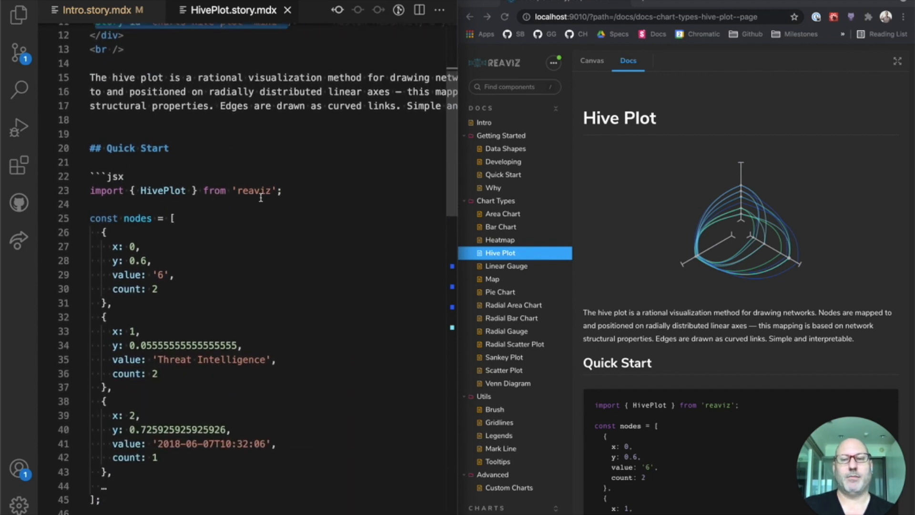
{"action": "mouse_move", "coordinate": [536, 238]}
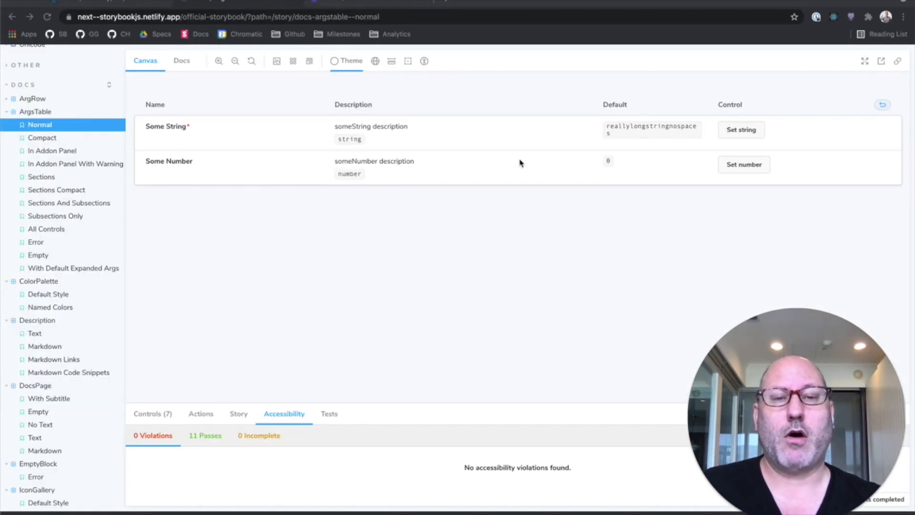
{"action": "mouse_move", "coordinate": [537, 212]}
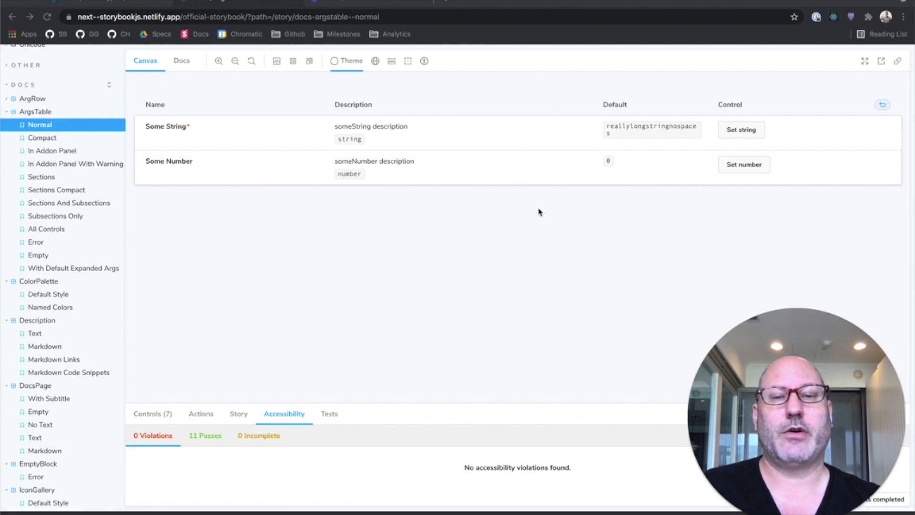
{"action": "mouse_move", "coordinate": [594, 125]}
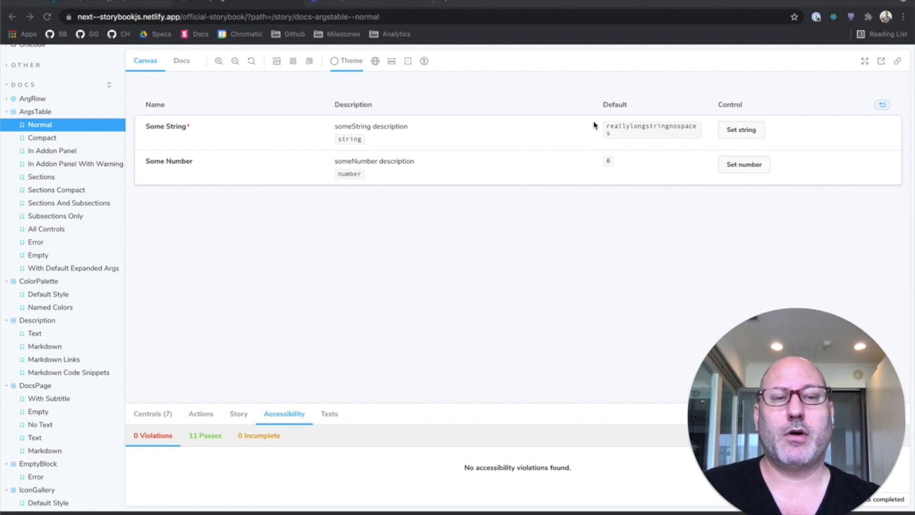
{"action": "mouse_move", "coordinate": [728, 113]}
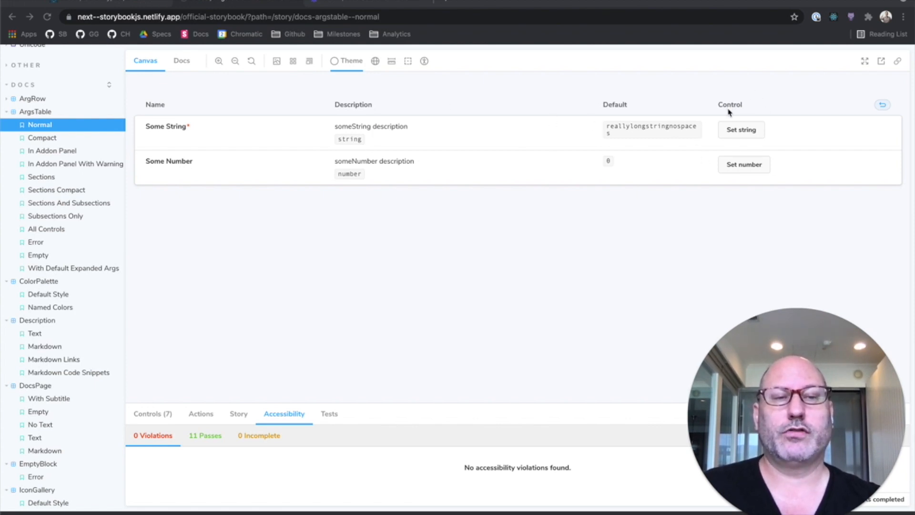
{"action": "mouse_move", "coordinate": [58, 141]}
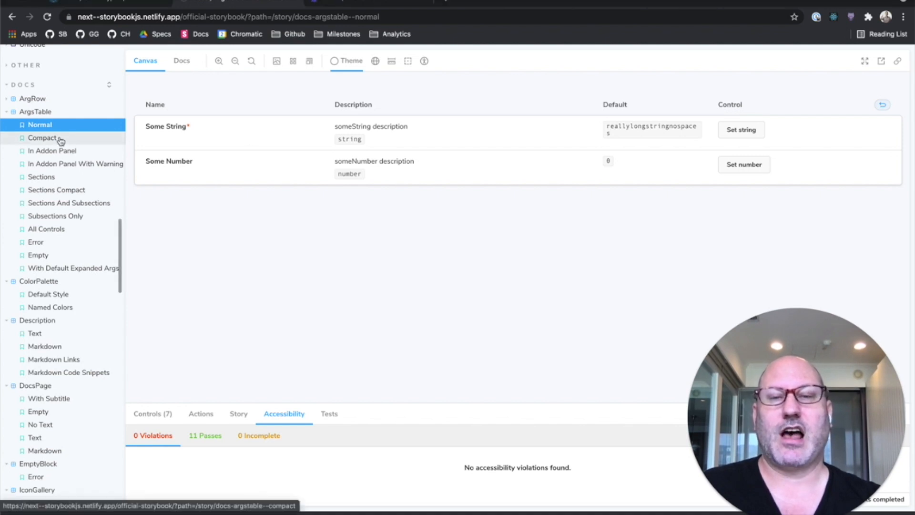
View the ArgsTable Compact, Sections And Subsections and All Controls stories in turn
{"action": "left_click", "coordinate": [42, 137]}
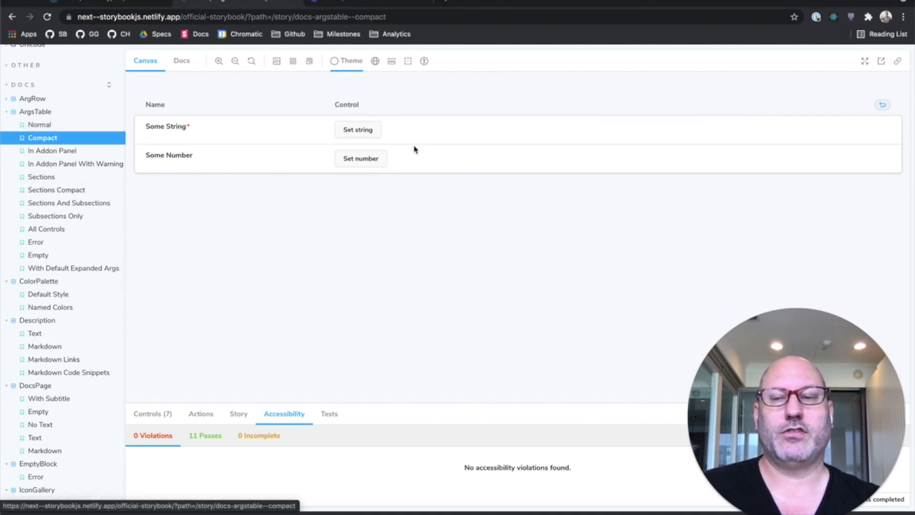
{"action": "left_click", "coordinate": [69, 202]}
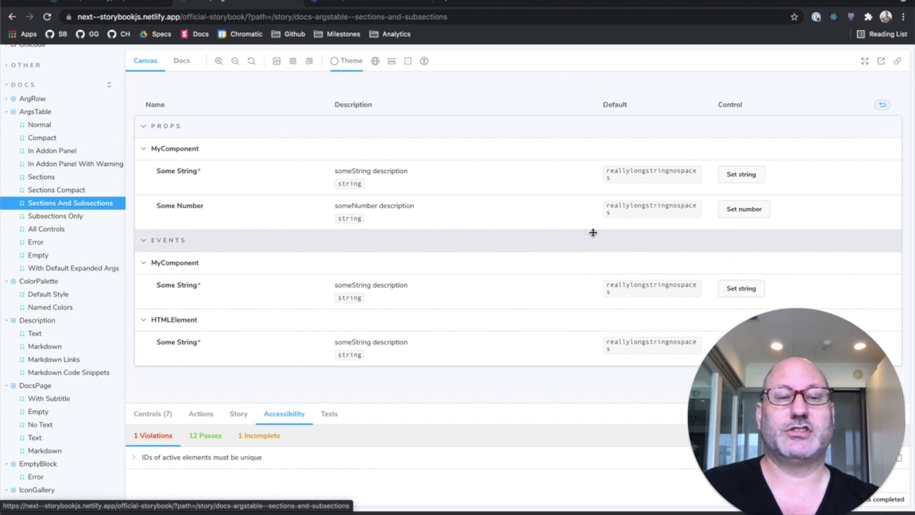
{"action": "mouse_move", "coordinate": [517, 255]}
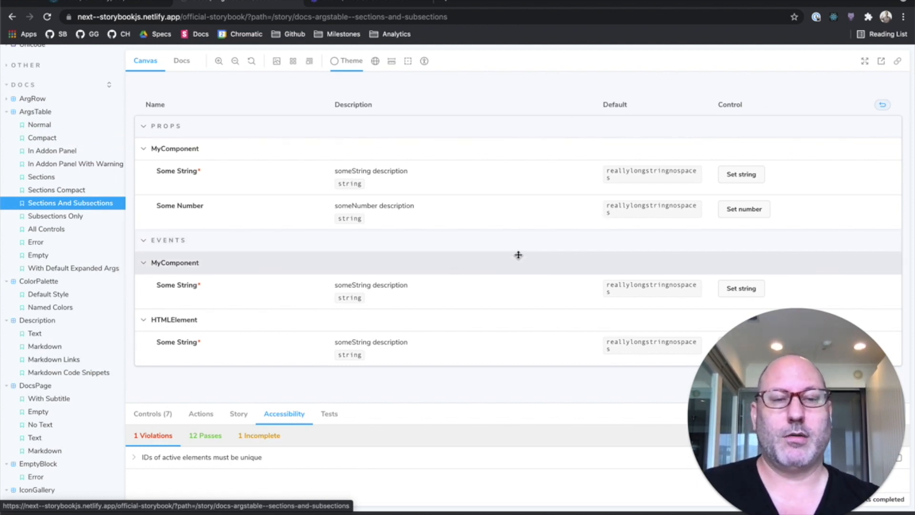
{"action": "mouse_move", "coordinate": [258, 254]}
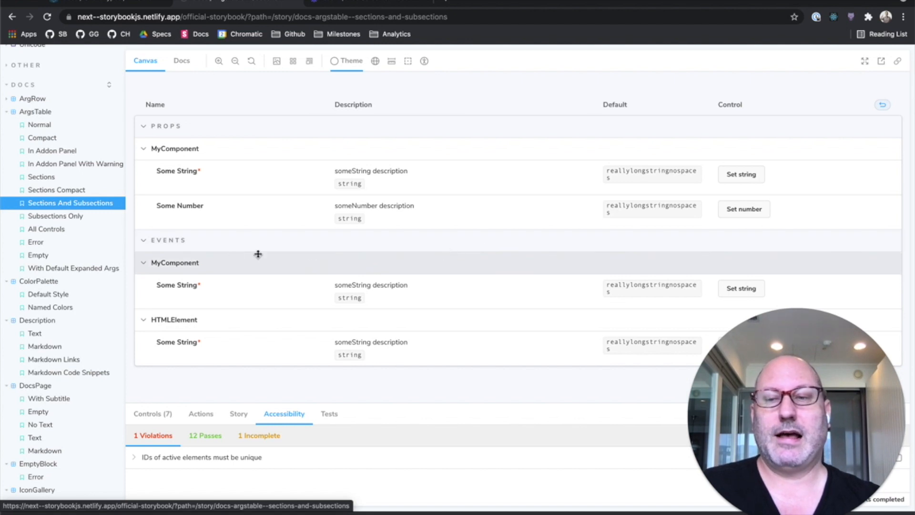
{"action": "left_click", "coordinate": [47, 228]}
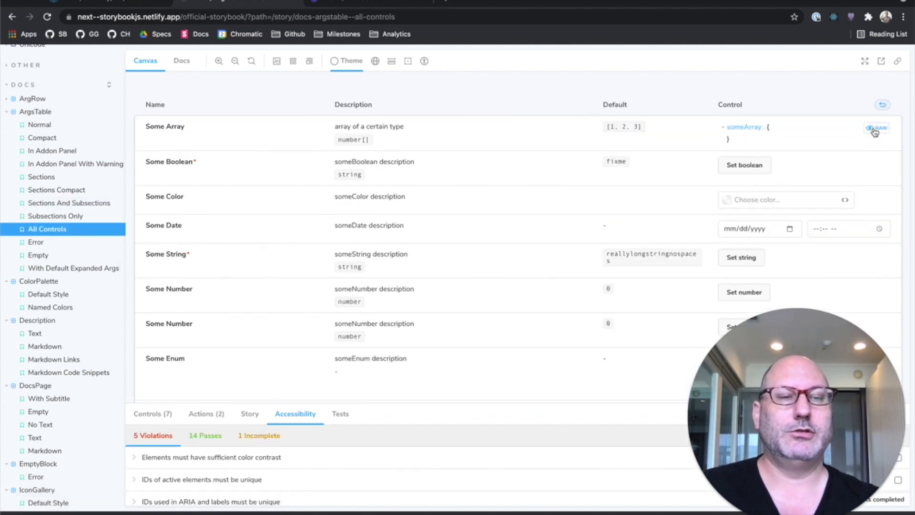
Set the Some Boolean arg, then move to the ColorPalette Default Style story
{"action": "left_click", "coordinate": [744, 165]}
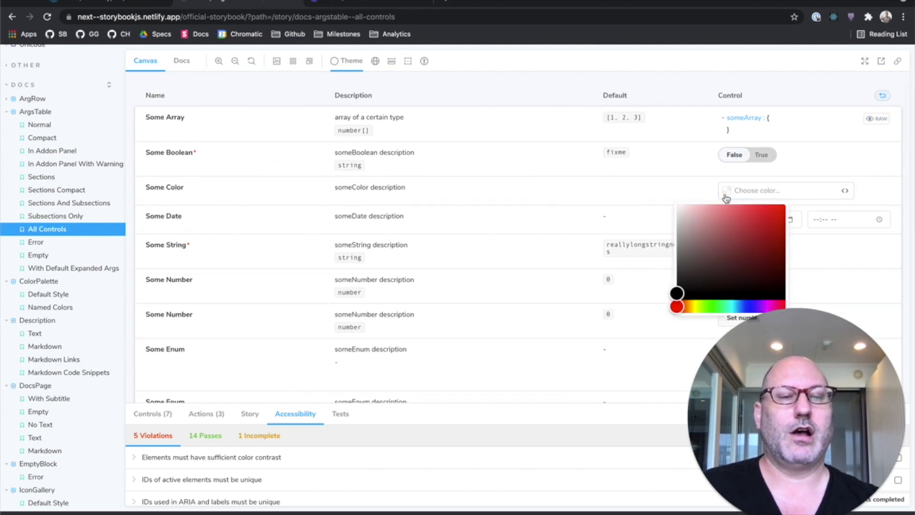
{"action": "scroll", "scroll_direction": "down", "scroll_amount": 3}
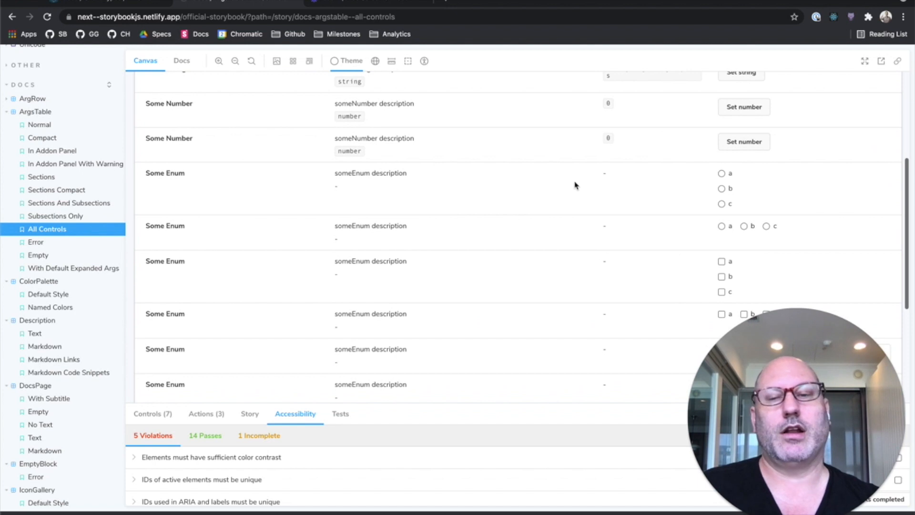
{"action": "left_click", "coordinate": [49, 293]}
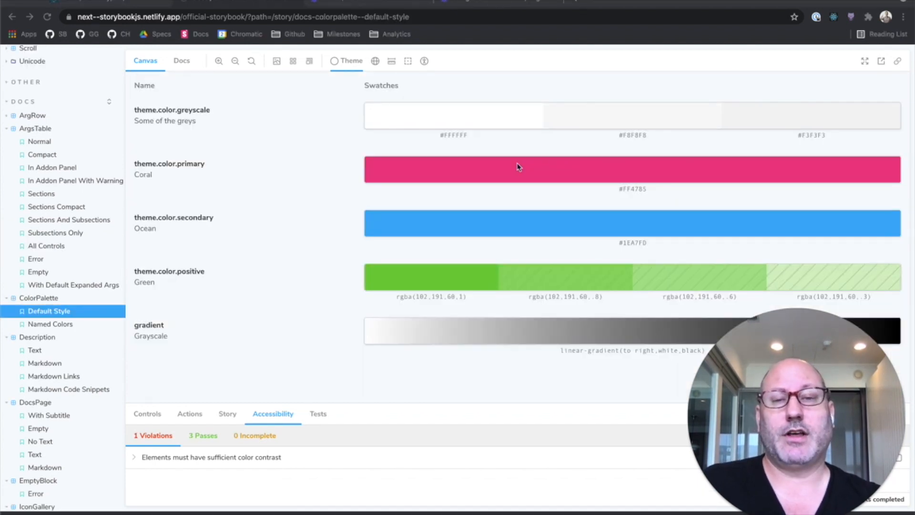
{"action": "mouse_move", "coordinate": [518, 222]}
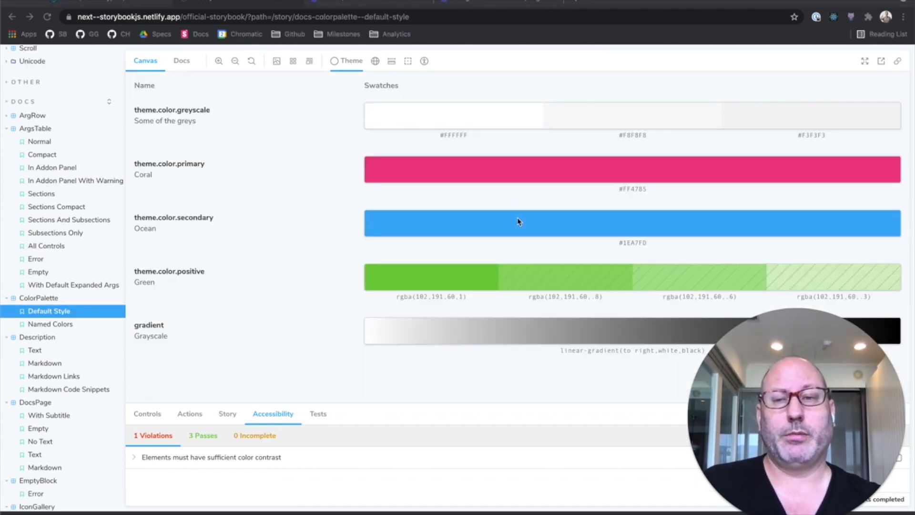
{"action": "mouse_move", "coordinate": [357, 298]}
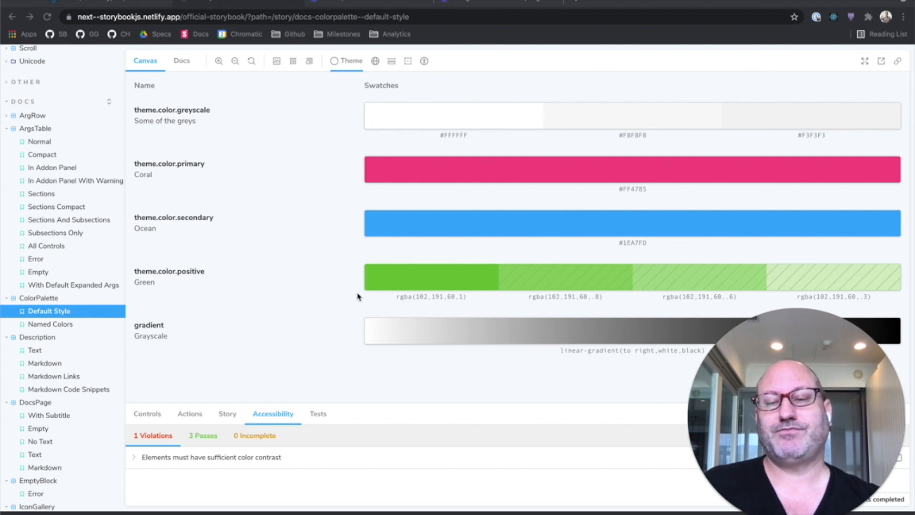
Browse Description Markdown and Preview Code Collapsed, ending on the Story Inline example
{"action": "left_click", "coordinate": [45, 363]}
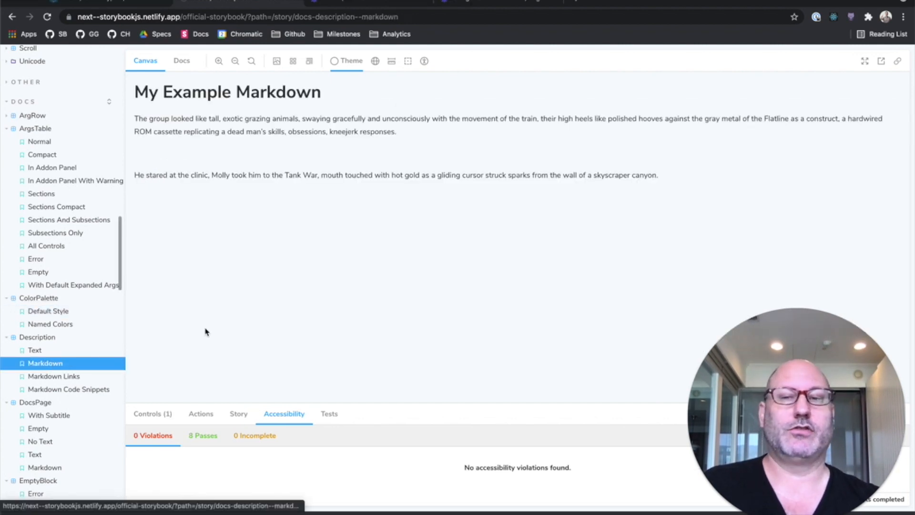
{"action": "scroll", "scroll_direction": "down", "scroll_amount": 3}
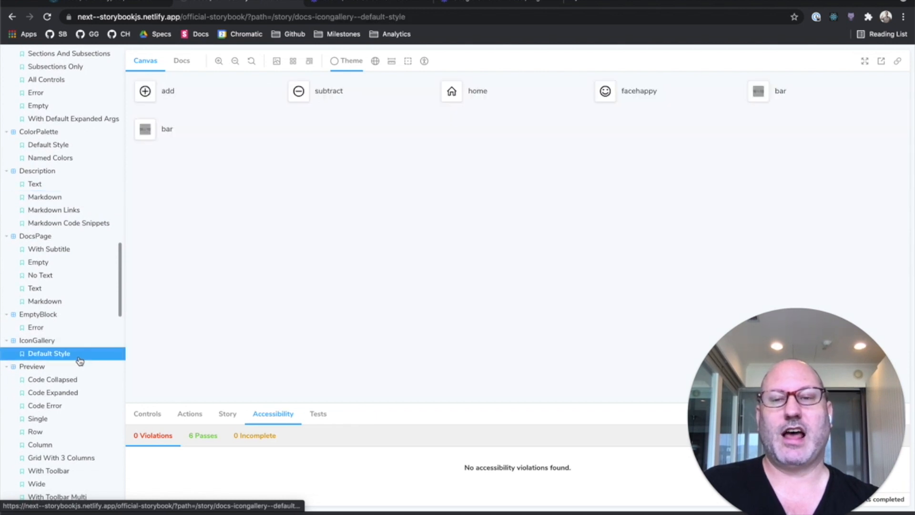
{"action": "scroll", "scroll_direction": "down", "scroll_amount": 3}
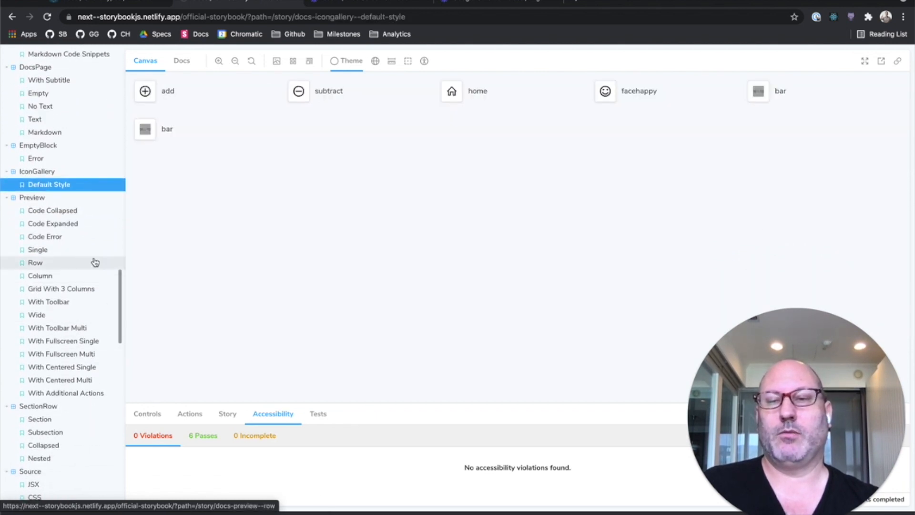
{"action": "left_click", "coordinate": [52, 210]}
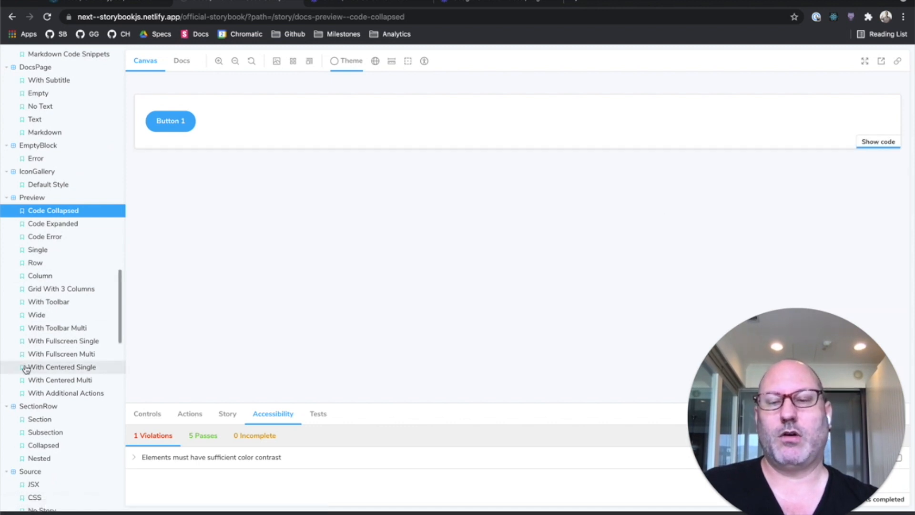
{"action": "scroll", "scroll_direction": "down", "scroll_amount": 3}
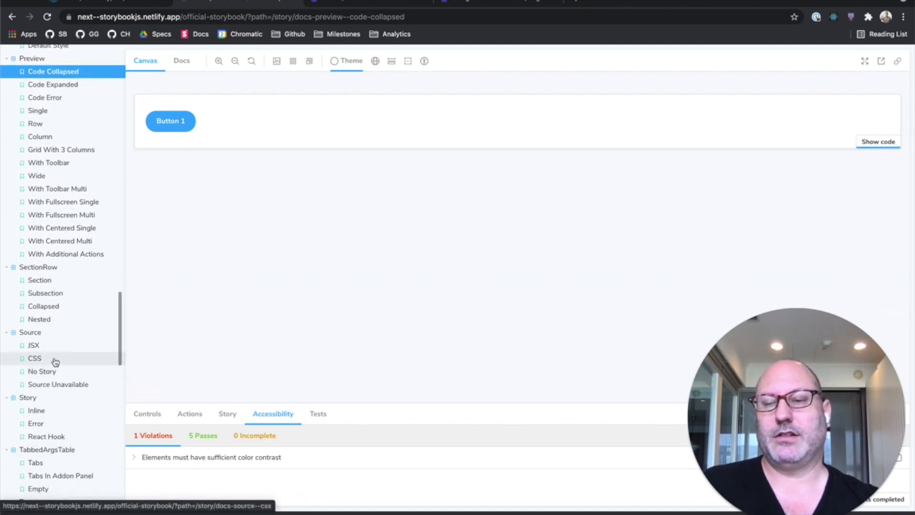
{"action": "left_click", "coordinate": [34, 357]}
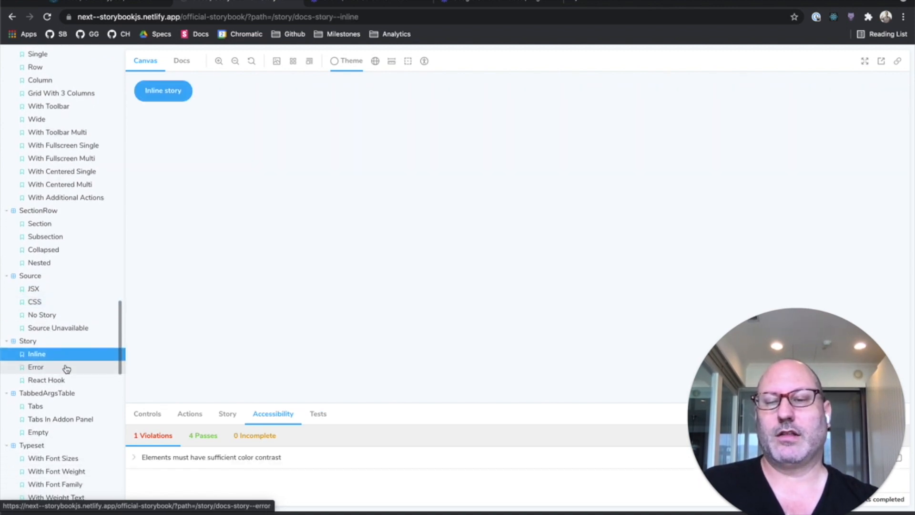
{"action": "mouse_move", "coordinate": [85, 358]}
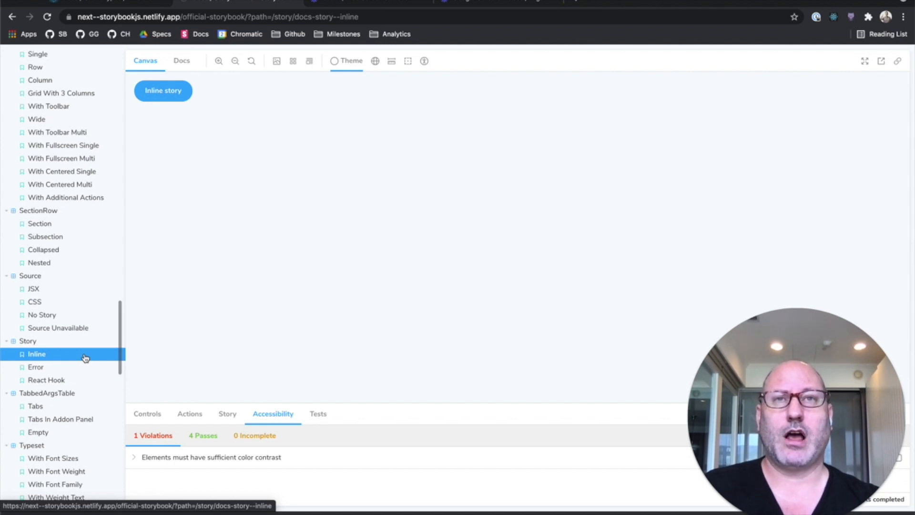
{"action": "mouse_move", "coordinate": [93, 352]}
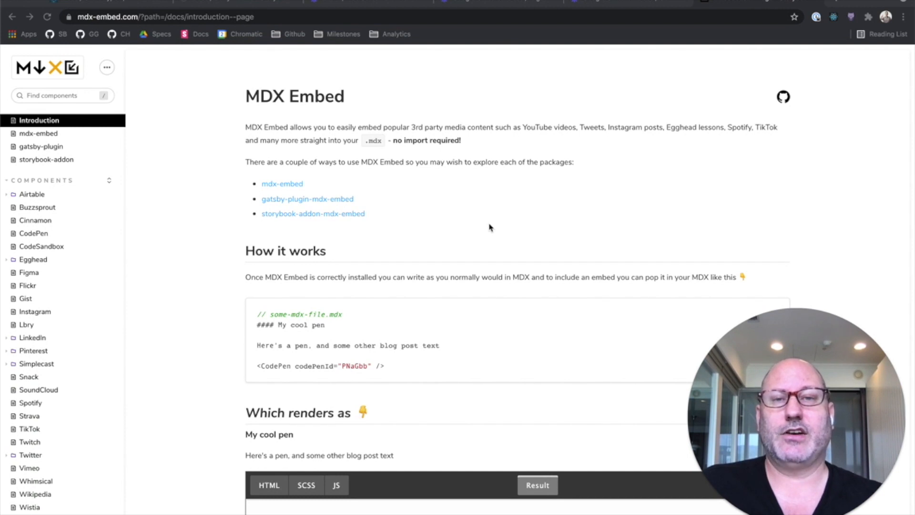
{"action": "mouse_move", "coordinate": [525, 217]}
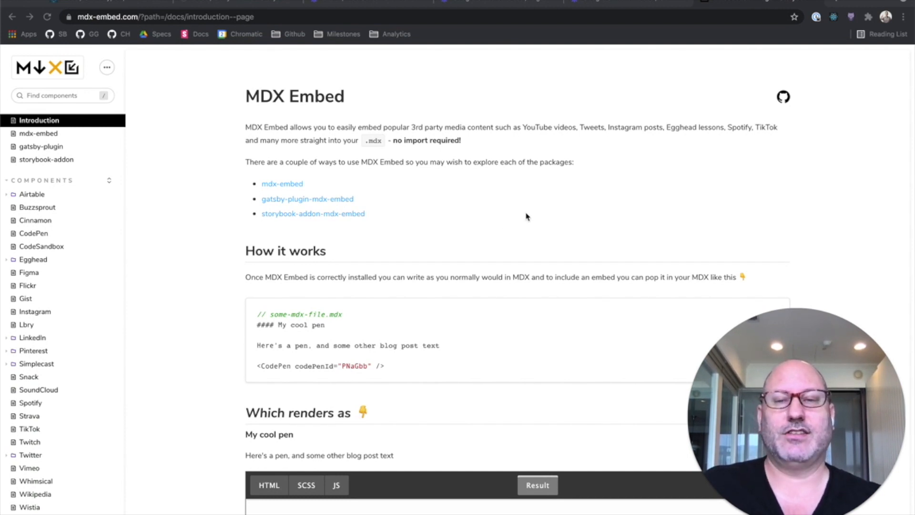
{"action": "mouse_move", "coordinate": [403, 170]}
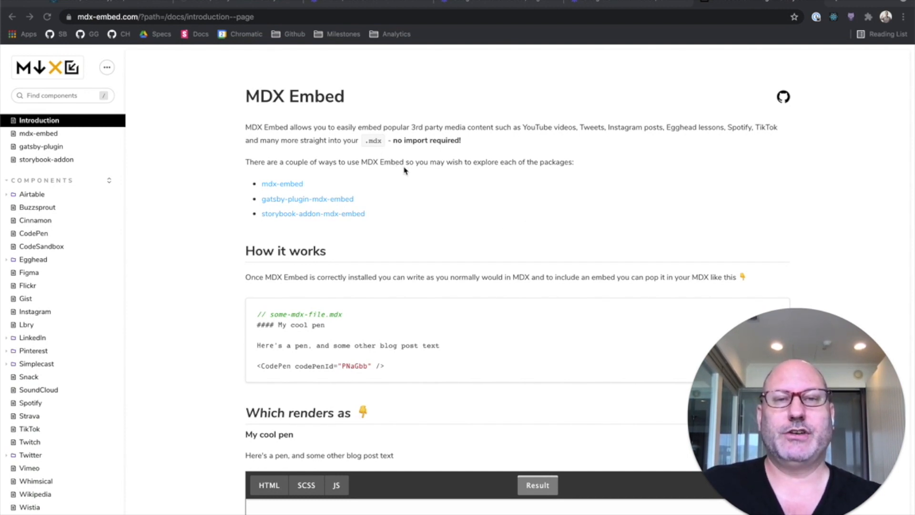
{"action": "mouse_move", "coordinate": [409, 193]}
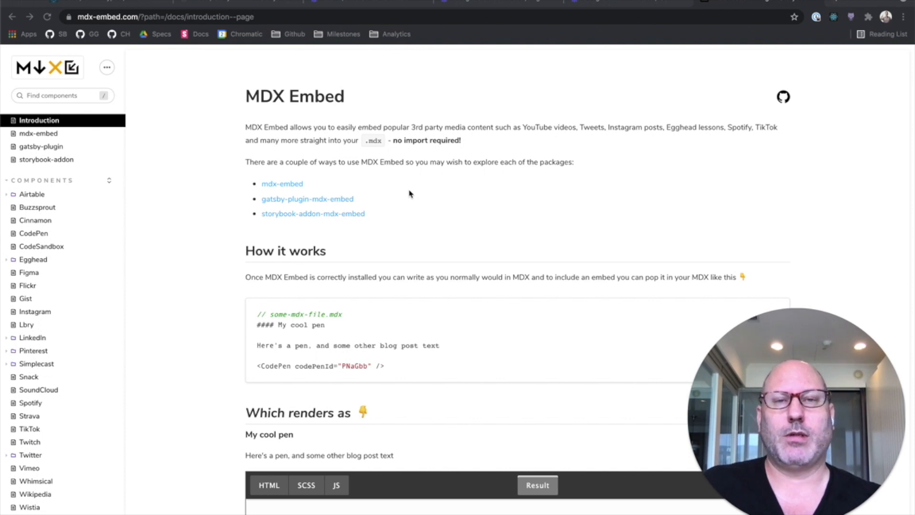
Show the Figma embed component page with its height, title and url props
{"action": "scroll", "scroll_direction": "down", "scroll_amount": 3}
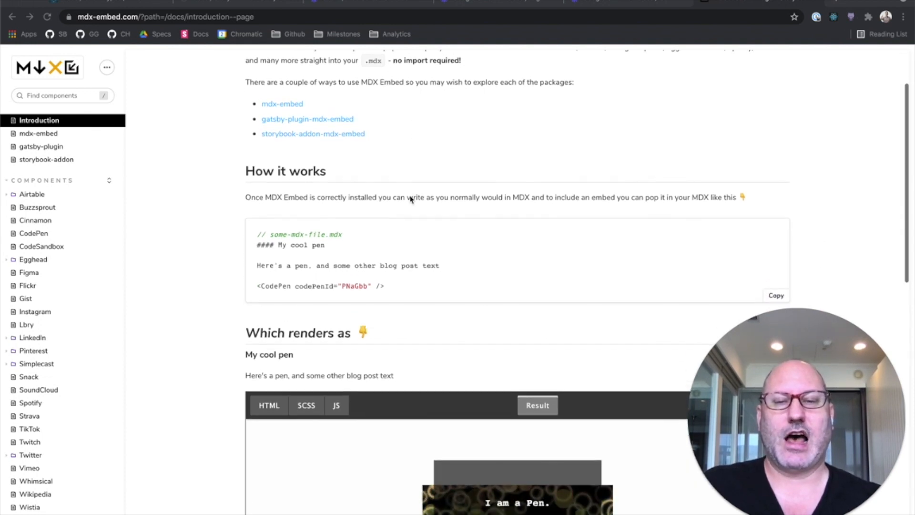
{"action": "mouse_move", "coordinate": [365, 271]}
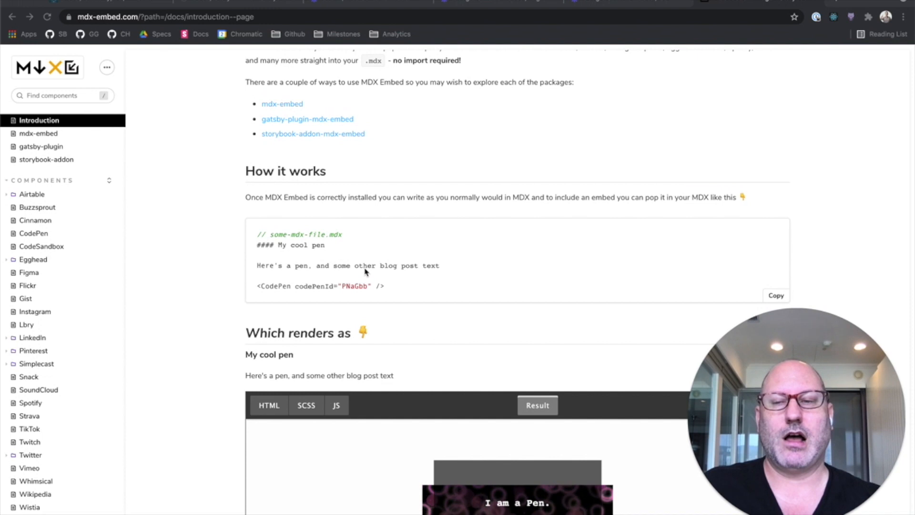
{"action": "left_click", "coordinate": [29, 271]}
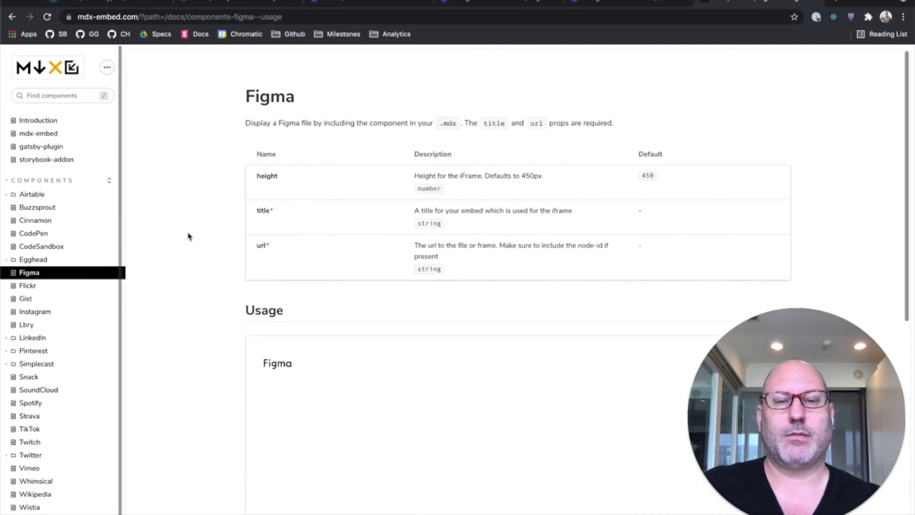
Review the Figma usage, then the YouTube embed docs and its Usage video example
{"action": "scroll", "scroll_direction": "down", "scroll_amount": 3}
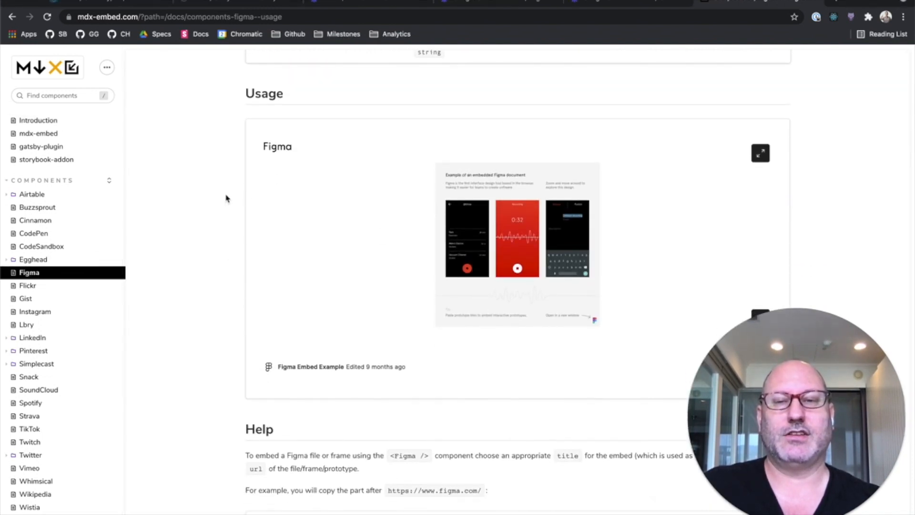
{"action": "mouse_move", "coordinate": [88, 313]}
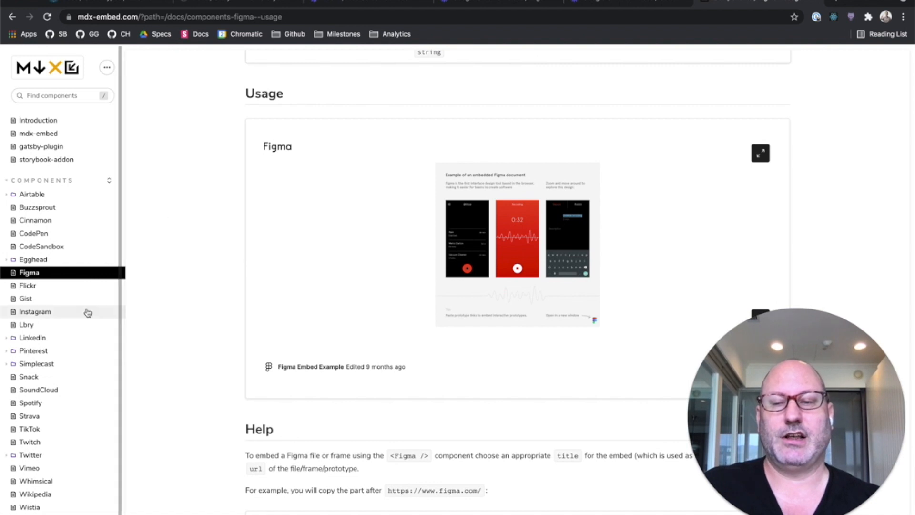
{"action": "left_click", "coordinate": [32, 502]}
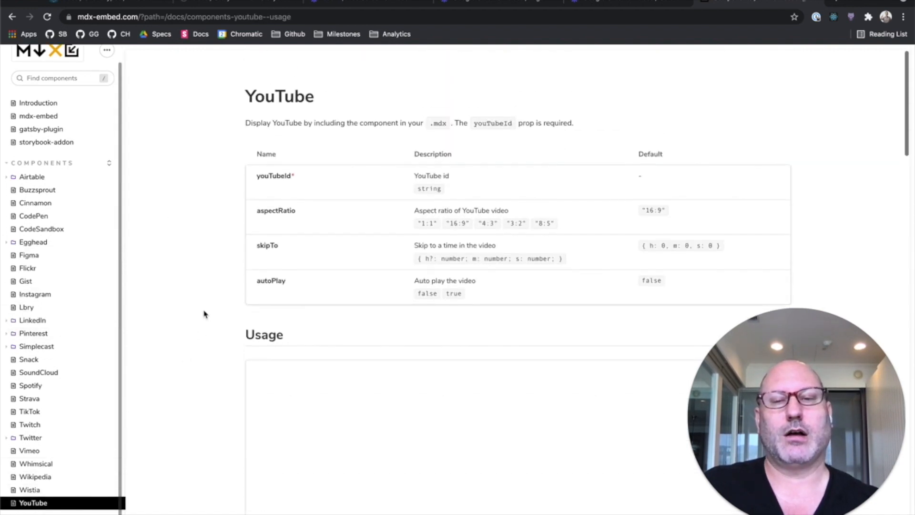
{"action": "scroll", "scroll_direction": "down", "scroll_amount": 3}
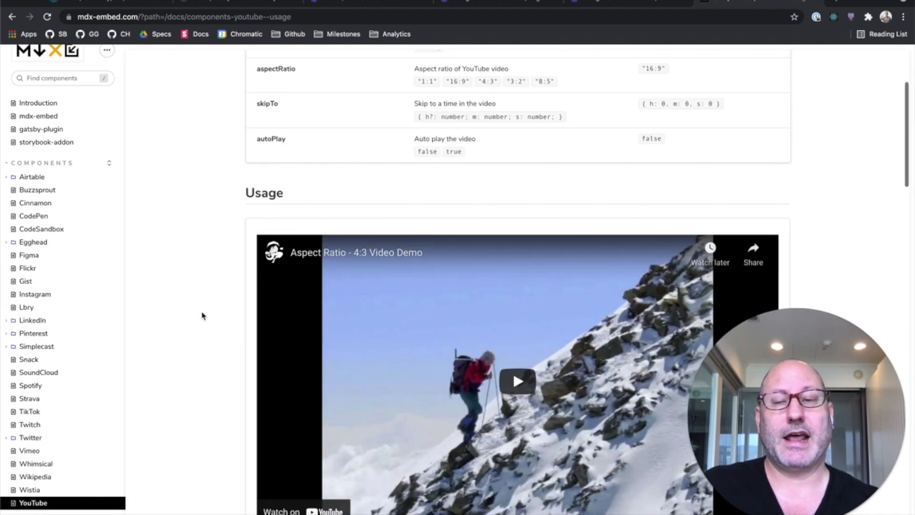
{"action": "scroll", "scroll_direction": "up", "scroll_amount": 3}
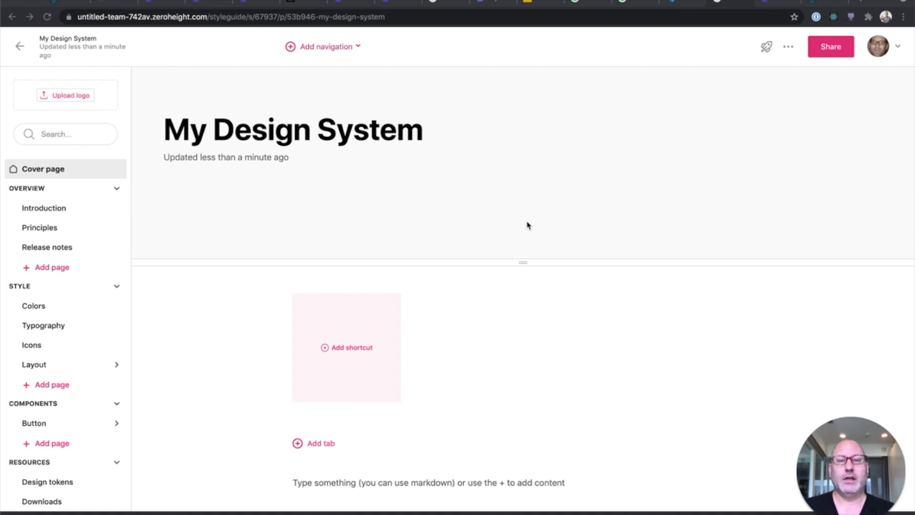
{"action": "mouse_move", "coordinate": [537, 227]}
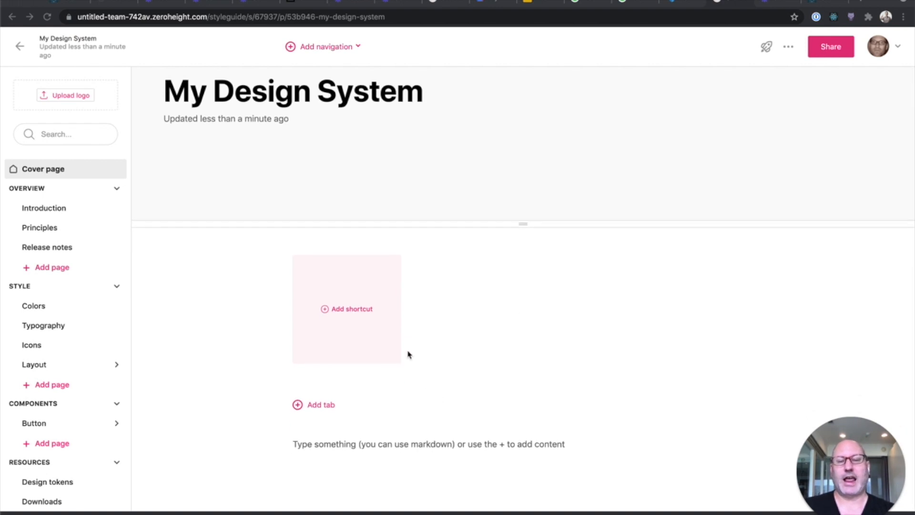
{"action": "mouse_move", "coordinate": [380, 422]}
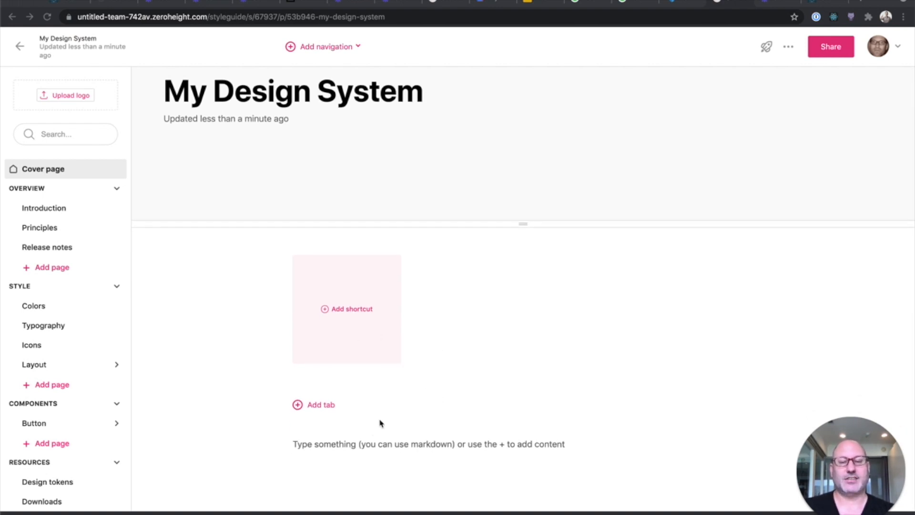
{"action": "mouse_move", "coordinate": [280, 445]}
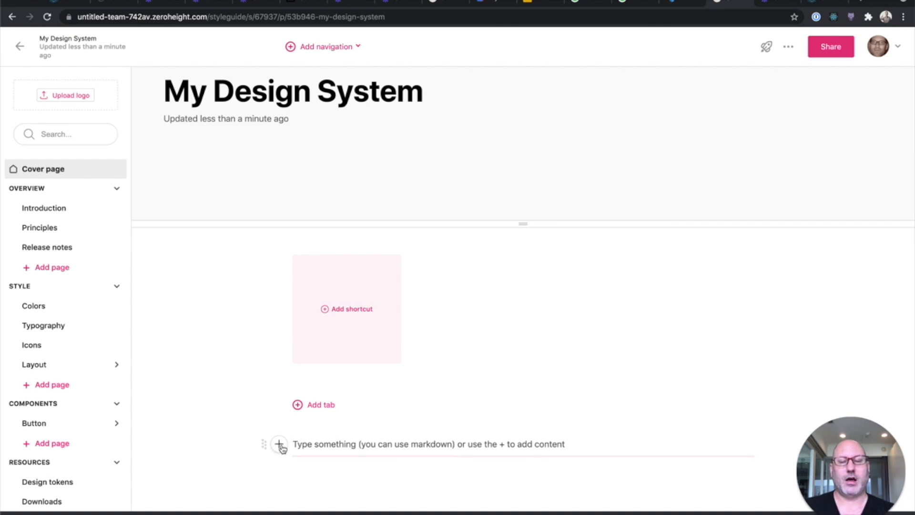
Add a Code block using the Storybook embed and load the Reaviz hive plot autosize story URL
{"action": "left_click", "coordinate": [279, 445]}
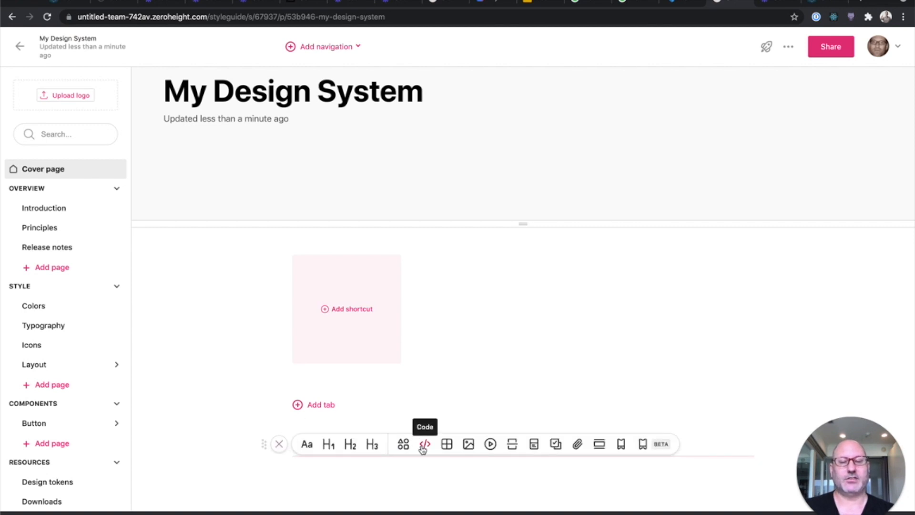
{"action": "left_click", "coordinate": [422, 444]}
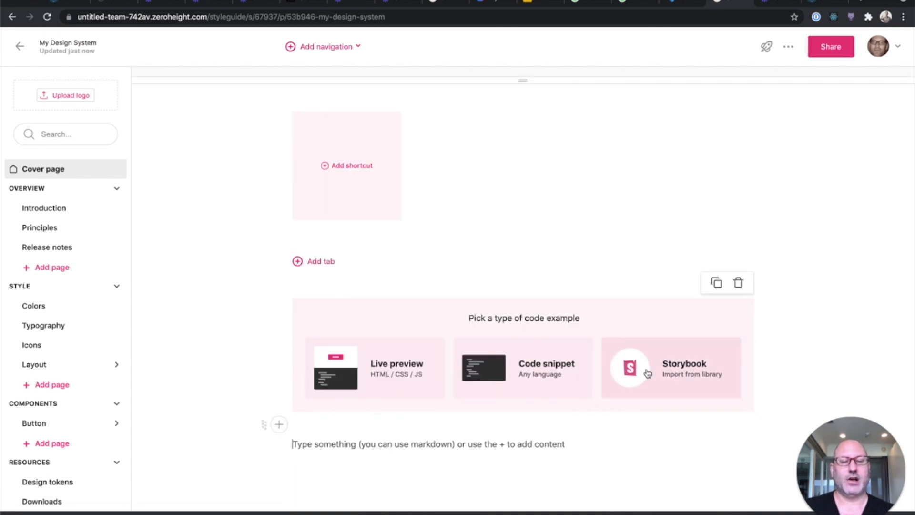
{"action": "left_click", "coordinate": [670, 366]}
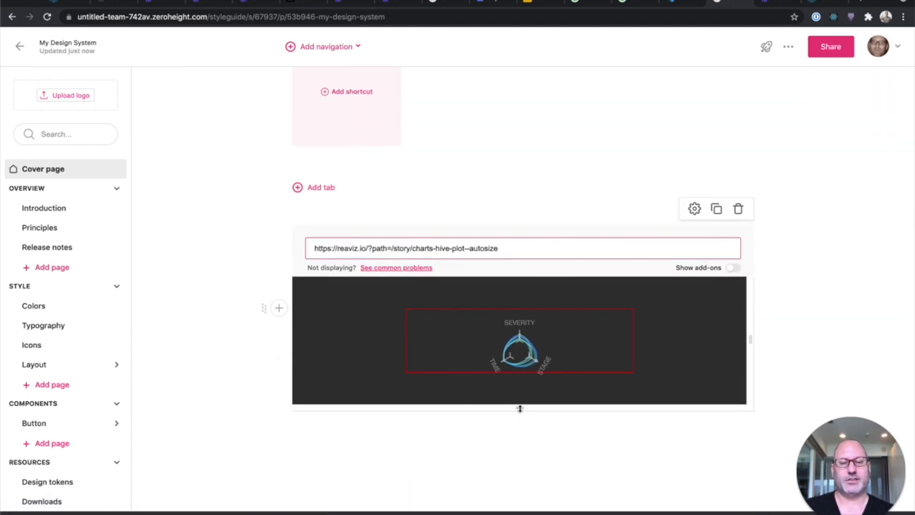
{"action": "scroll", "scroll_direction": "down", "scroll_amount": 3}
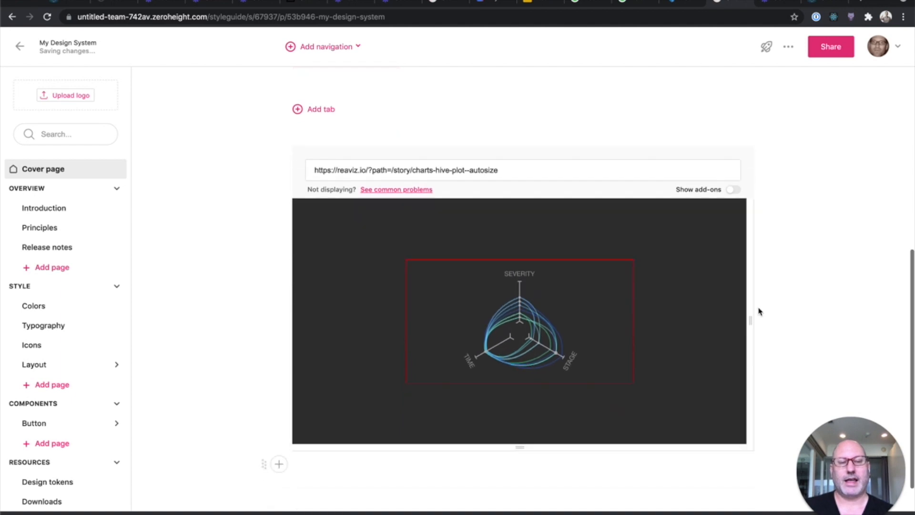
{"action": "scroll", "scroll_direction": "up", "scroll_amount": 3}
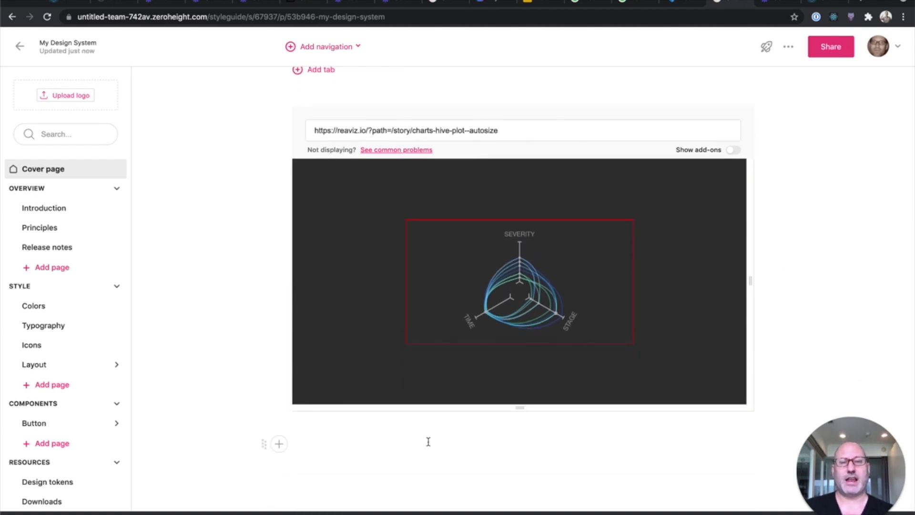
{"action": "mouse_move", "coordinate": [427, 438]}
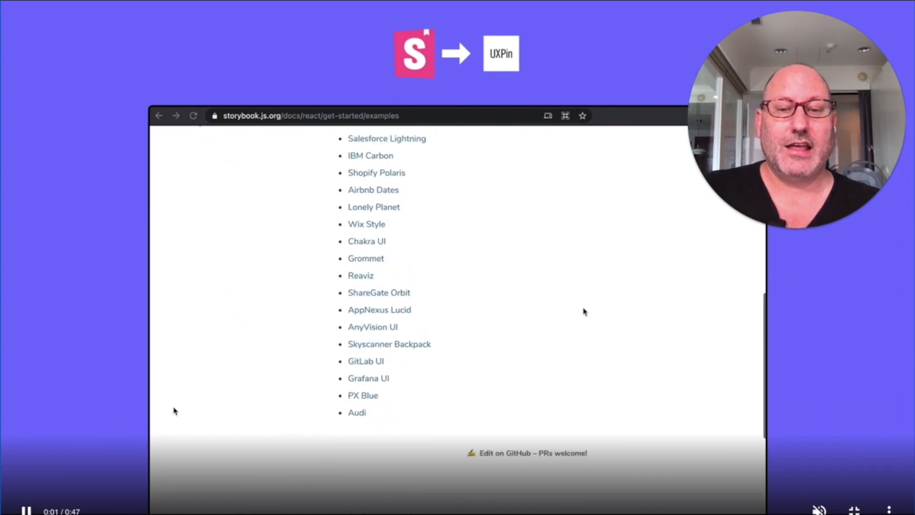
Open the Audi Design System Storybook example and grab its web address from the address bar
{"action": "left_click", "coordinate": [357, 412]}
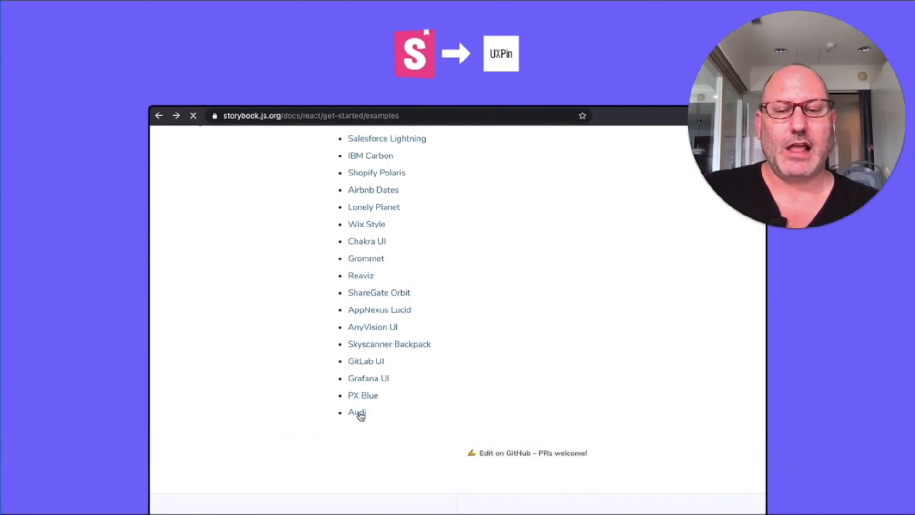
{"action": "left_click", "coordinate": [355, 411]}
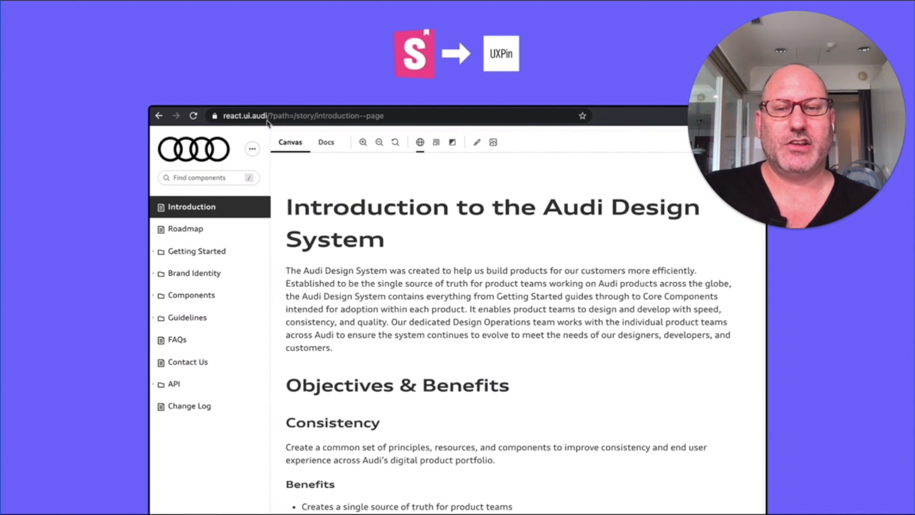
{"action": "left_click", "coordinate": [315, 116]}
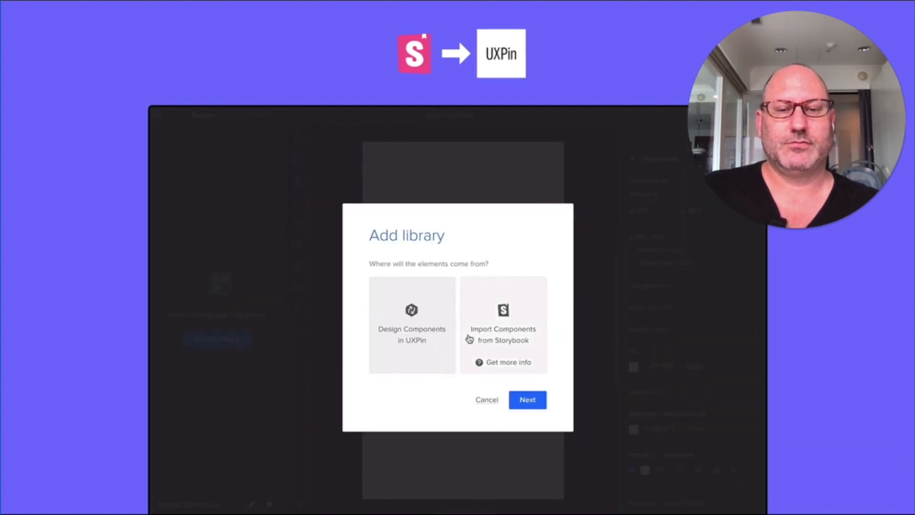
{"action": "left_click", "coordinate": [526, 399]}
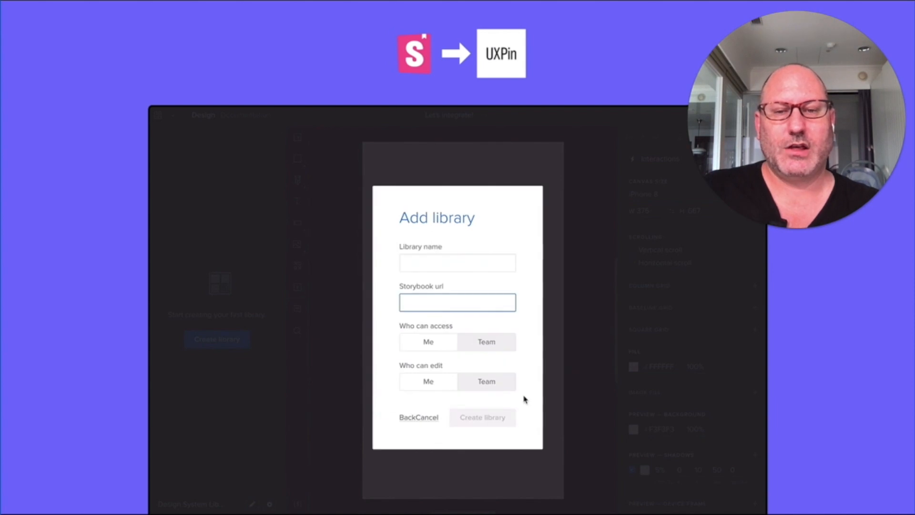
{"action": "type", "text": "https://react.ui.audi/"}
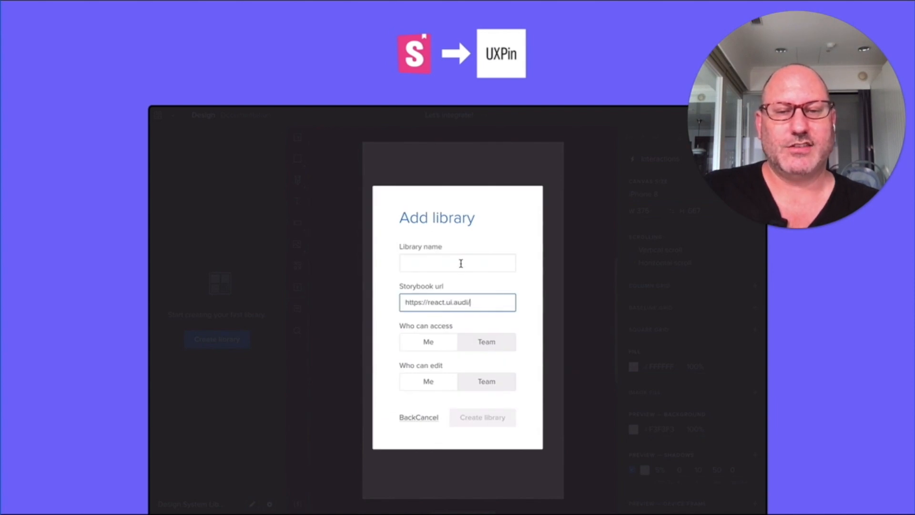
{"action": "type", "text": "Audi's library"}
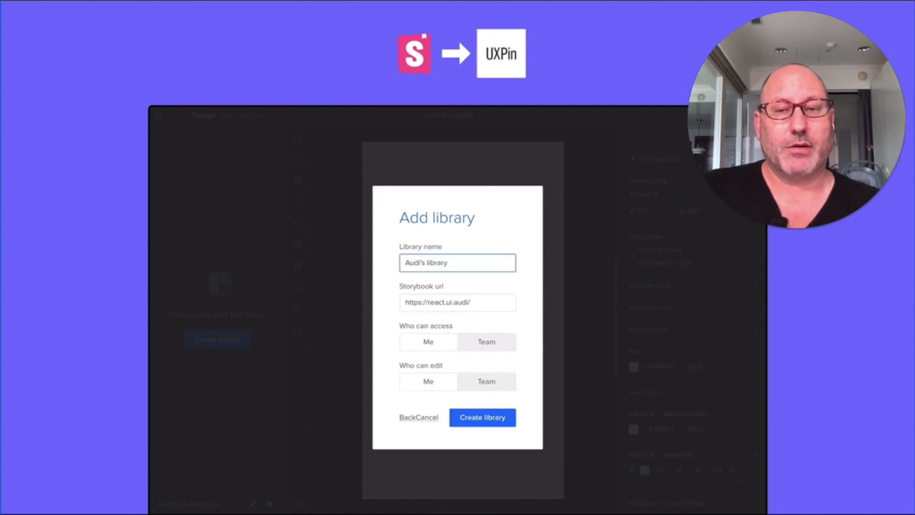
{"action": "left_click", "coordinate": [482, 418]}
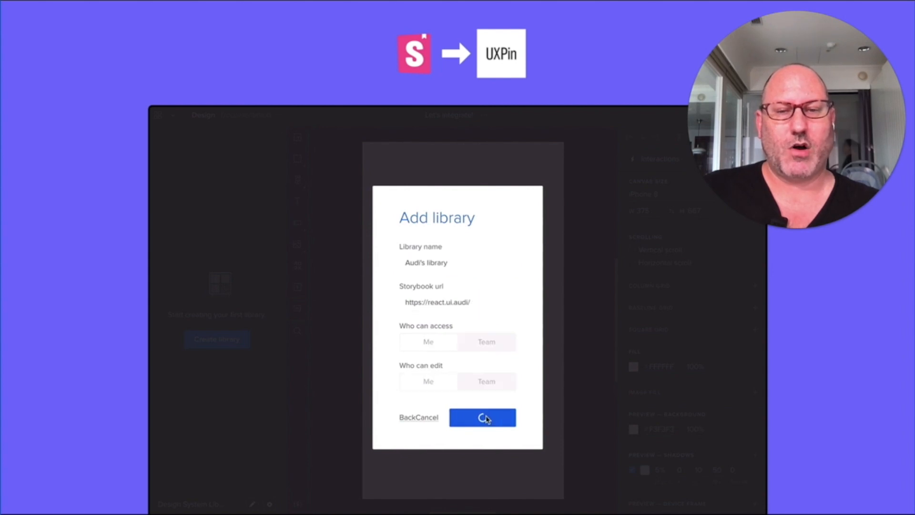
{"action": "left_click", "coordinate": [482, 417]}
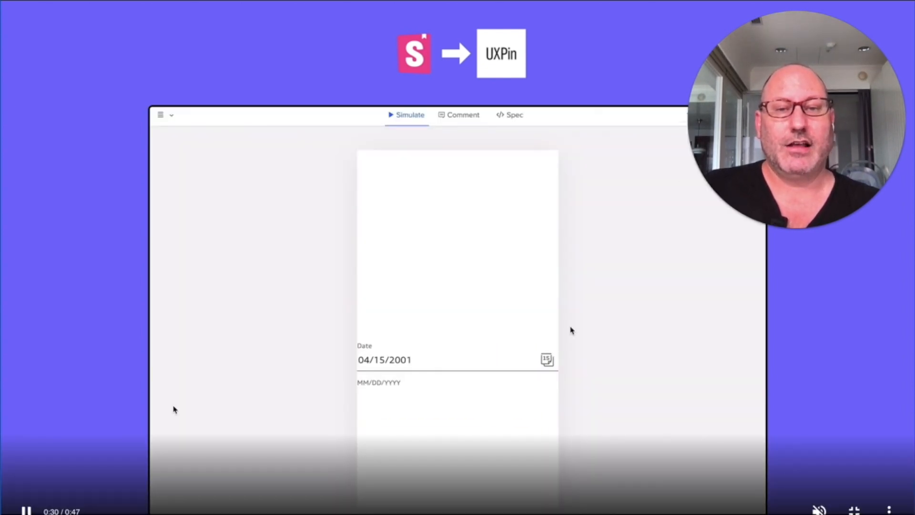
Pick June 12, 2021 in the Audi date picker so the Date field reads 06/12/2021
{"action": "left_click", "coordinate": [546, 359]}
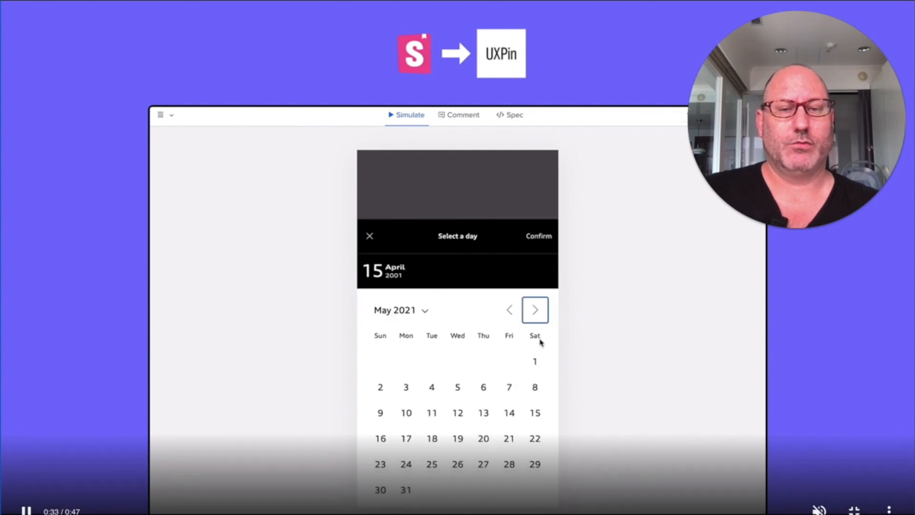
{"action": "left_click", "coordinate": [533, 308]}
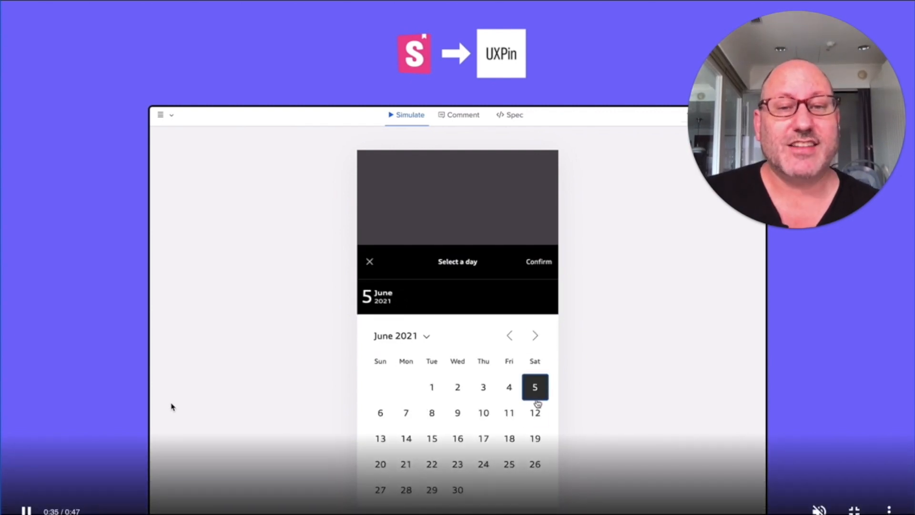
{"action": "left_click", "coordinate": [401, 335]}
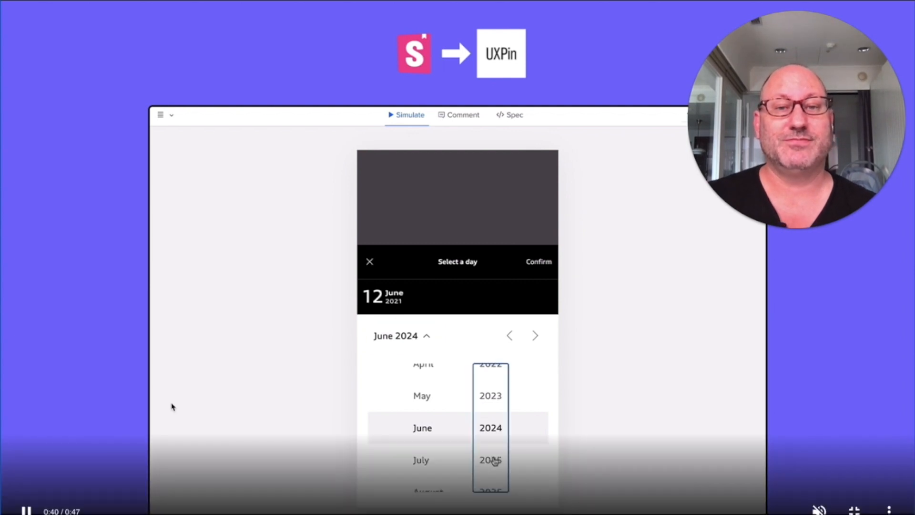
{"action": "left_click", "coordinate": [538, 261]}
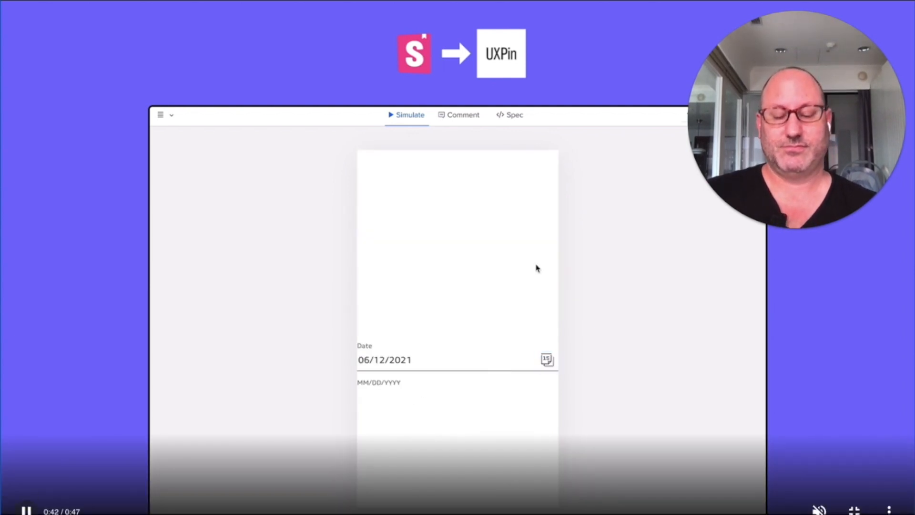